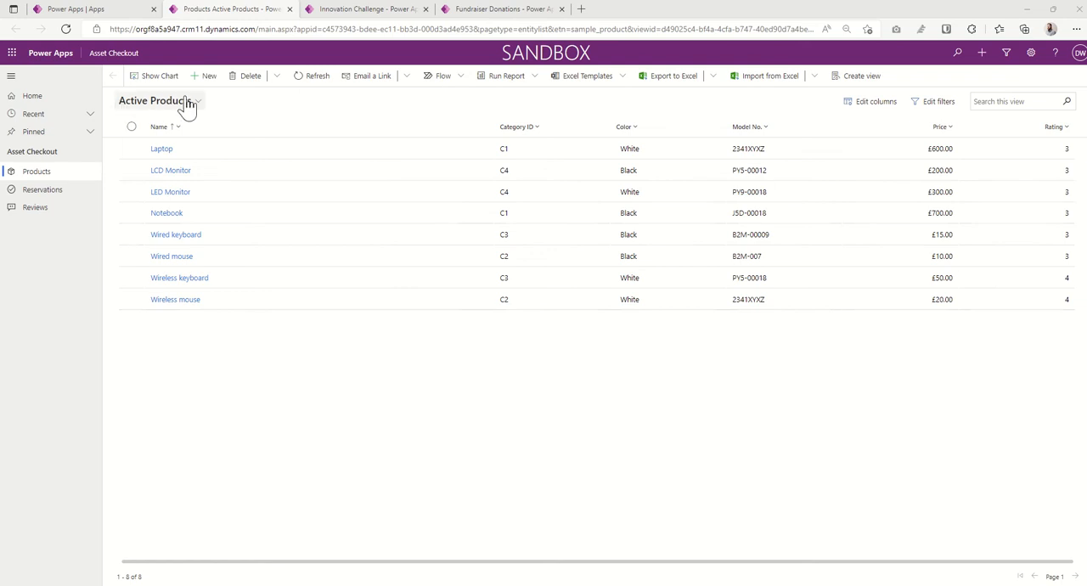
mouse_move(242, 126)
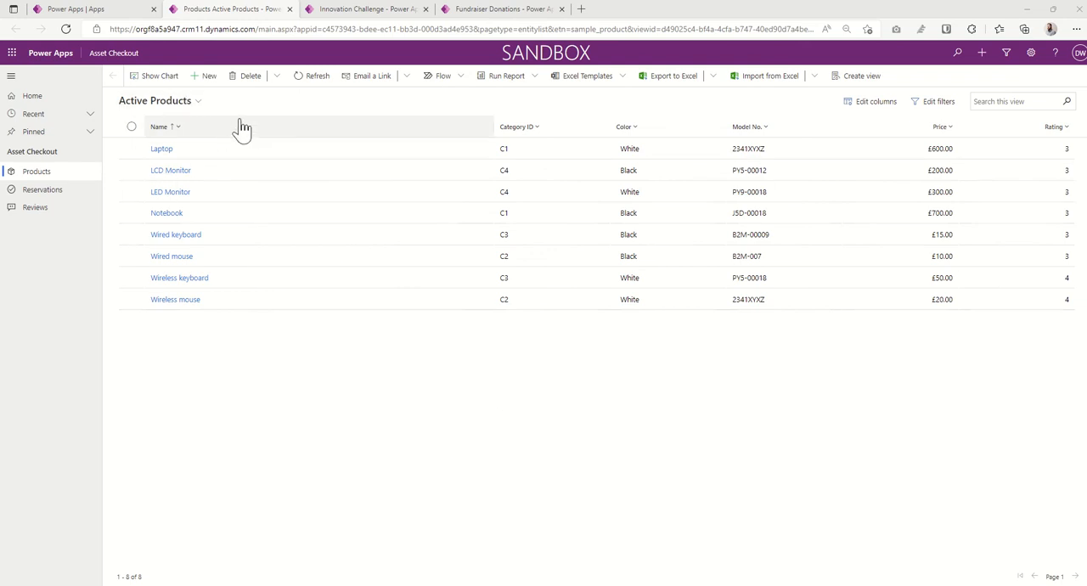
mouse_move(244, 235)
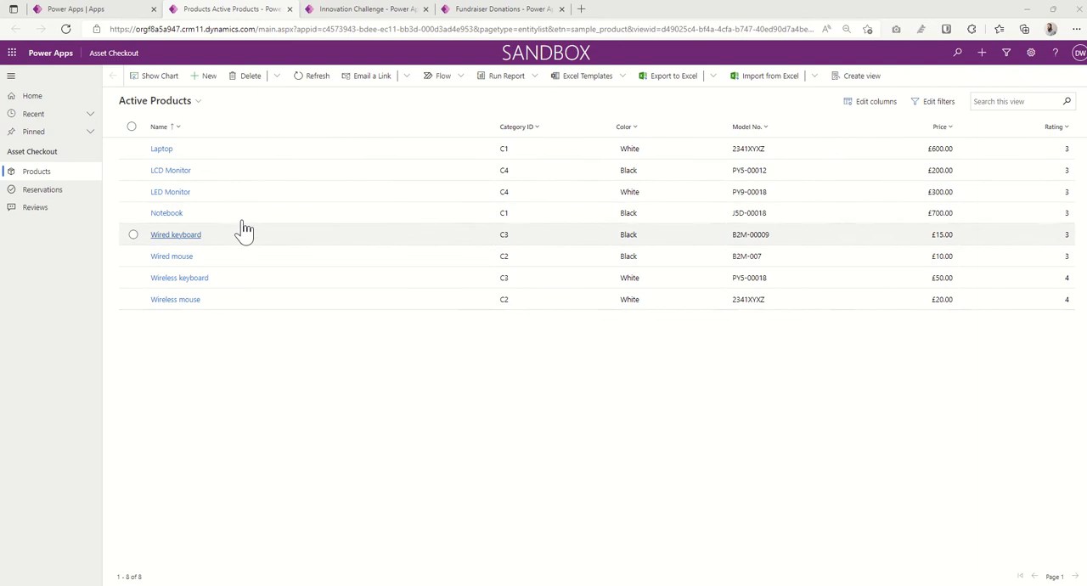
mouse_move(282, 117)
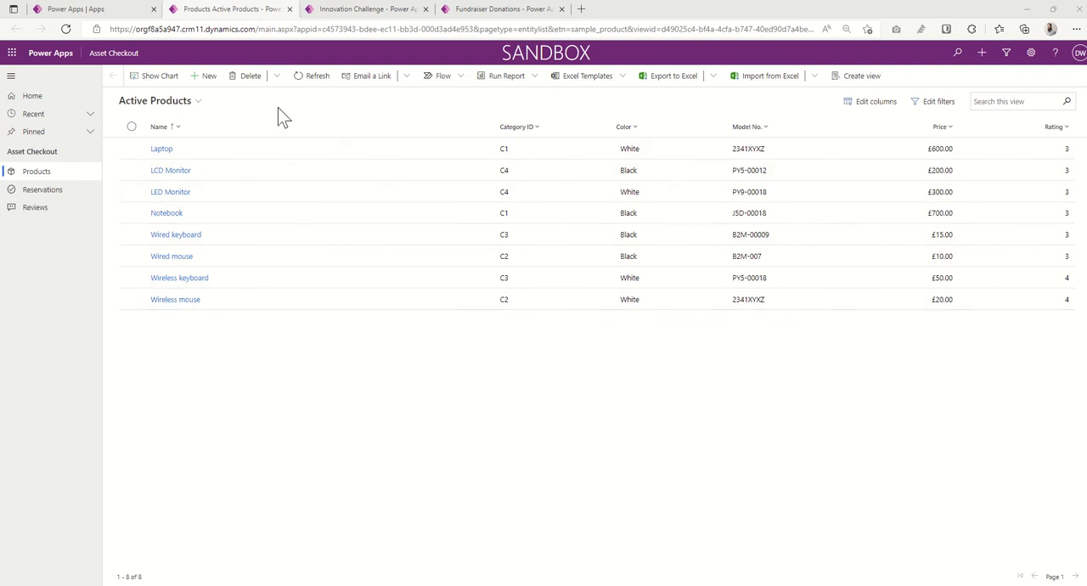
mouse_move(208, 75)
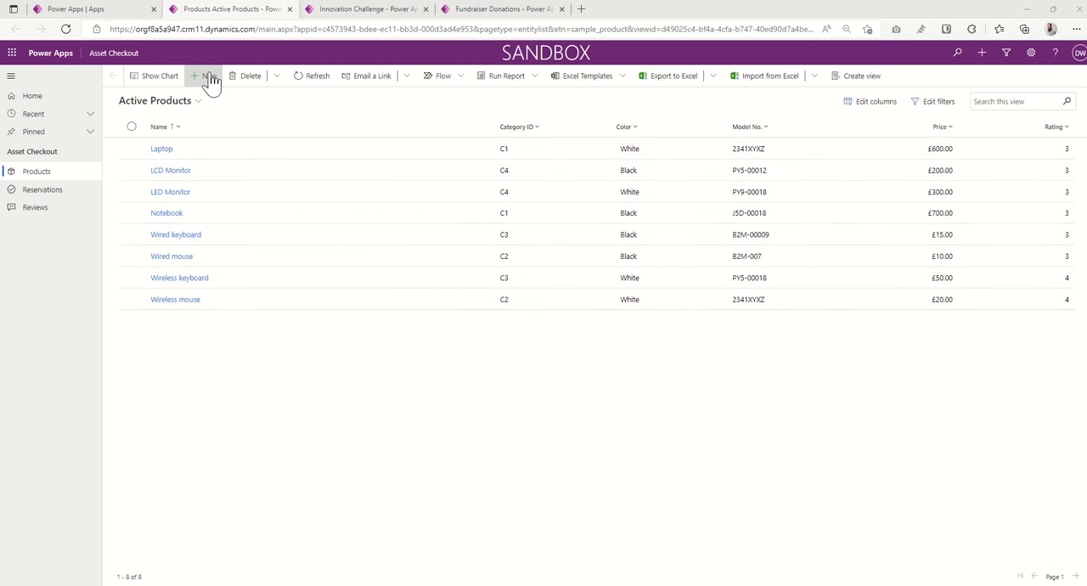
Step: Filter Active Products by Category ID equals C3, leaving the wired and wireless keyboards
left_click(203, 75)
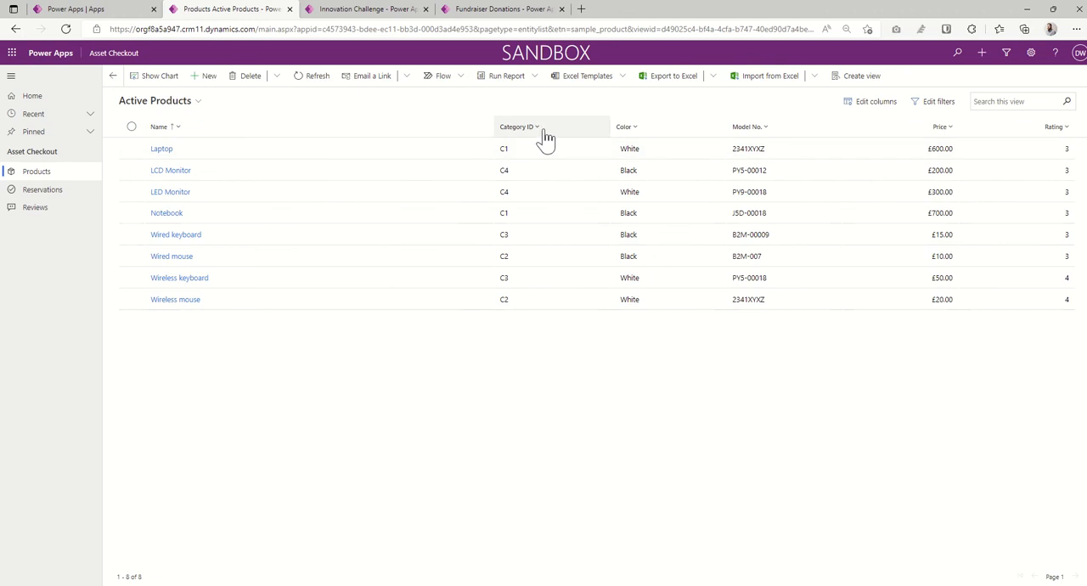
left_click(520, 126)
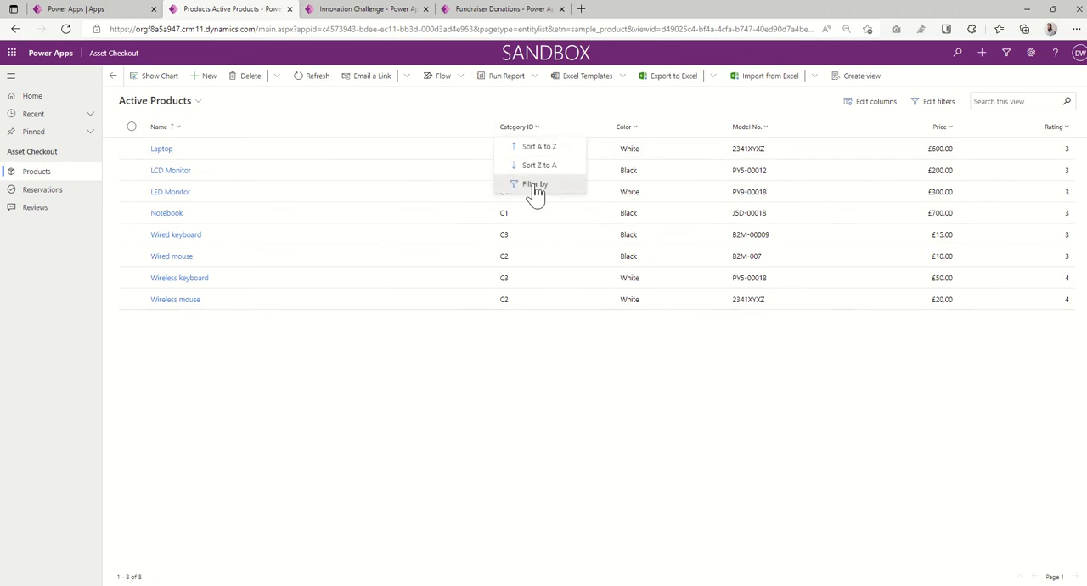
left_click(534, 184)
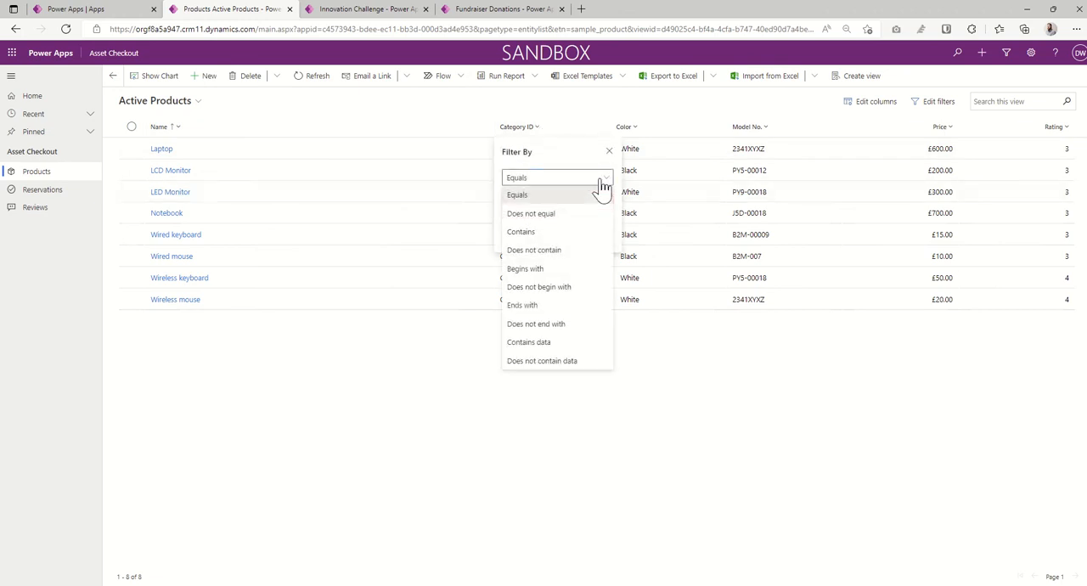
left_click(516, 194)
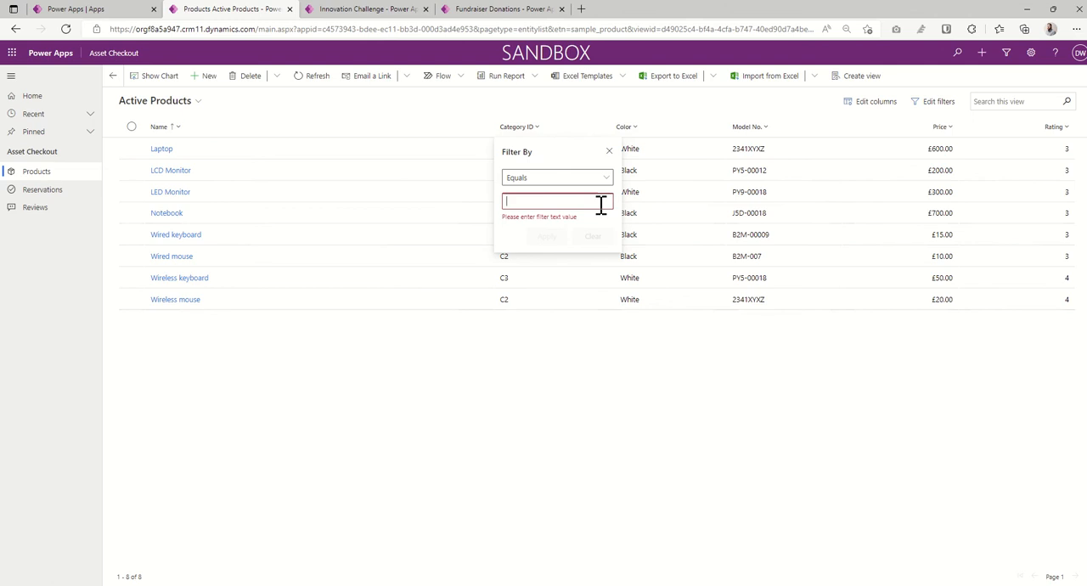
type("c3")
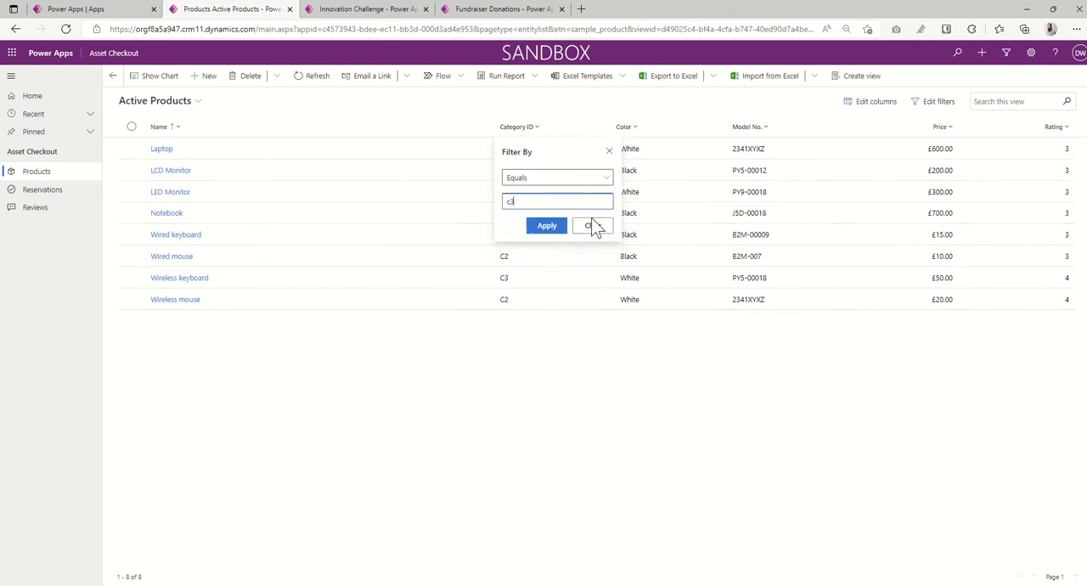
left_click(547, 224)
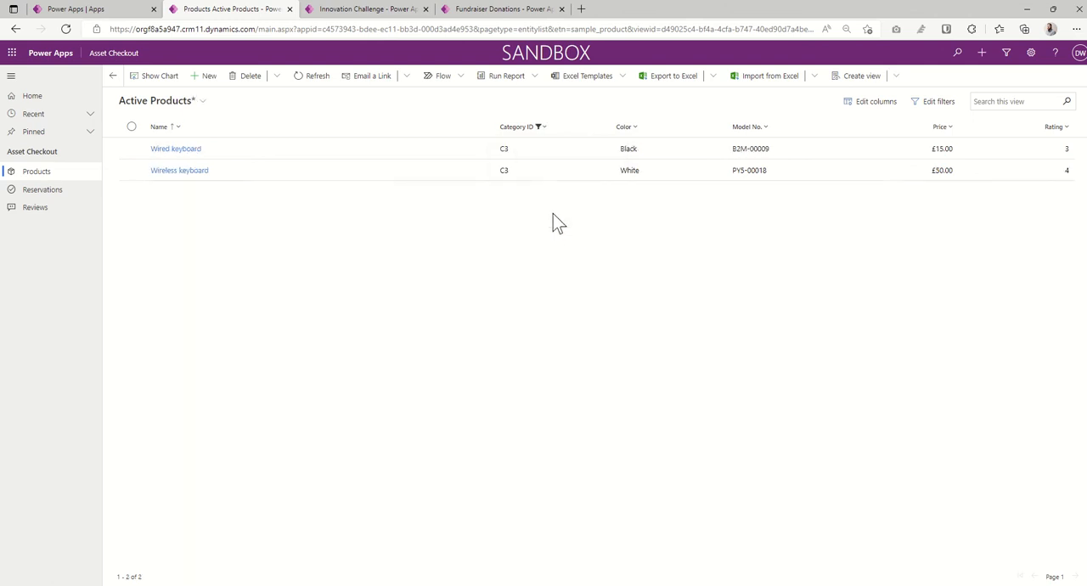
mouse_move(501, 214)
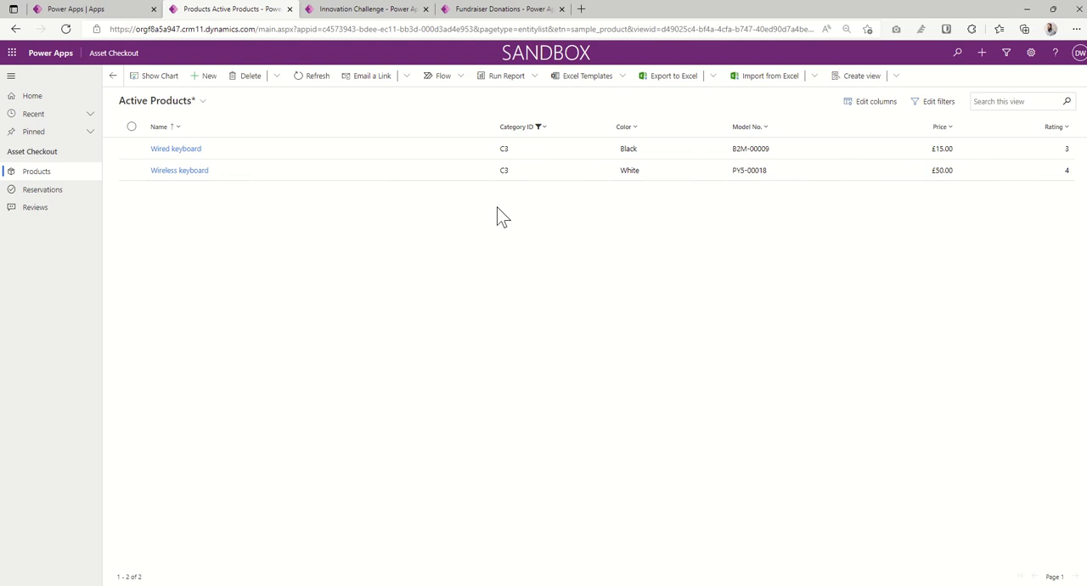
mouse_move(316, 211)
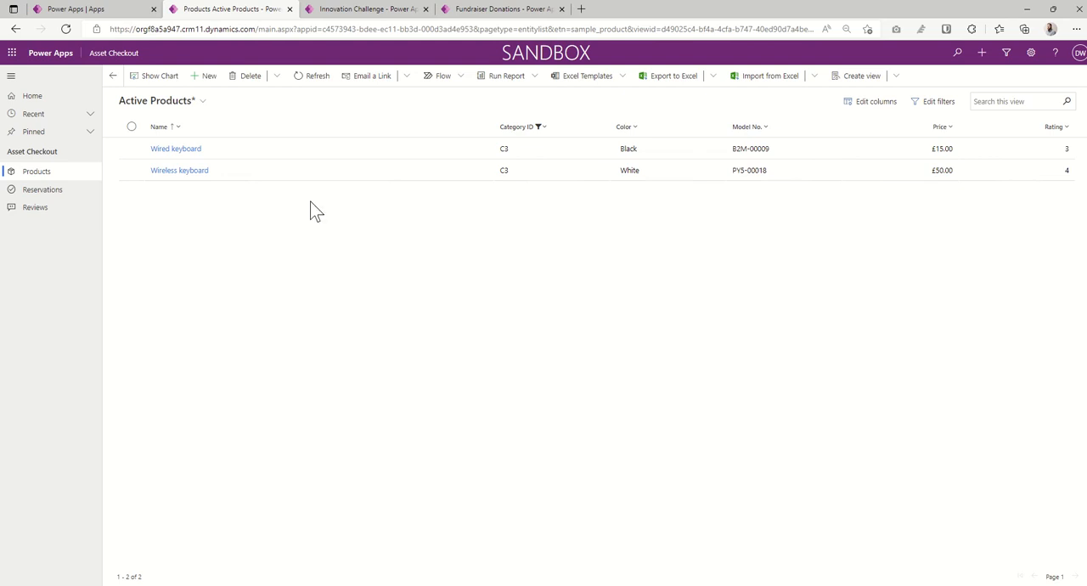
Step: Browse the active reservations list, then move on to the product Reviews page
left_click(42, 190)
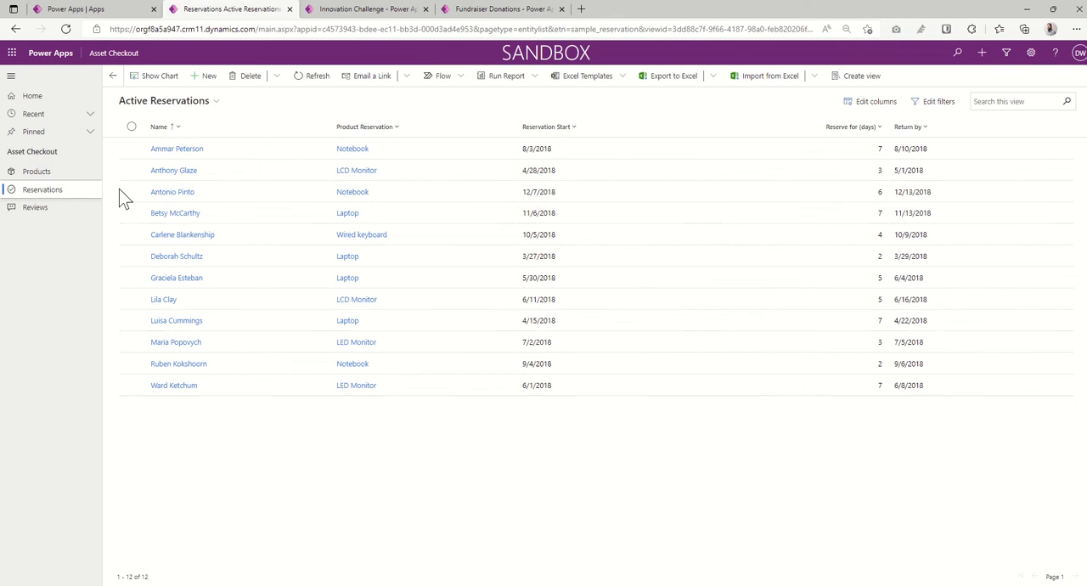
mouse_move(547, 178)
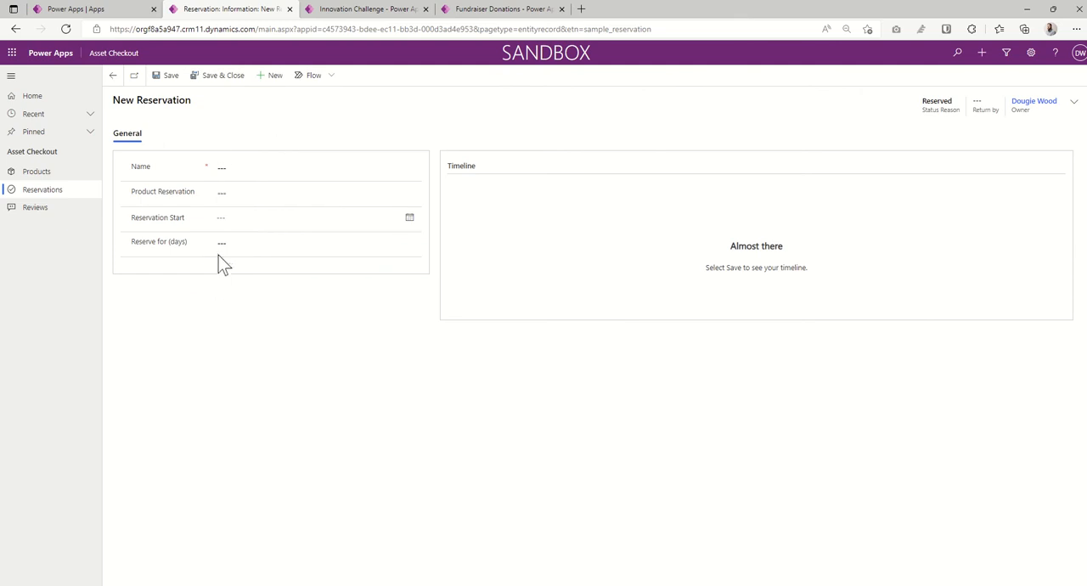
mouse_move(203, 115)
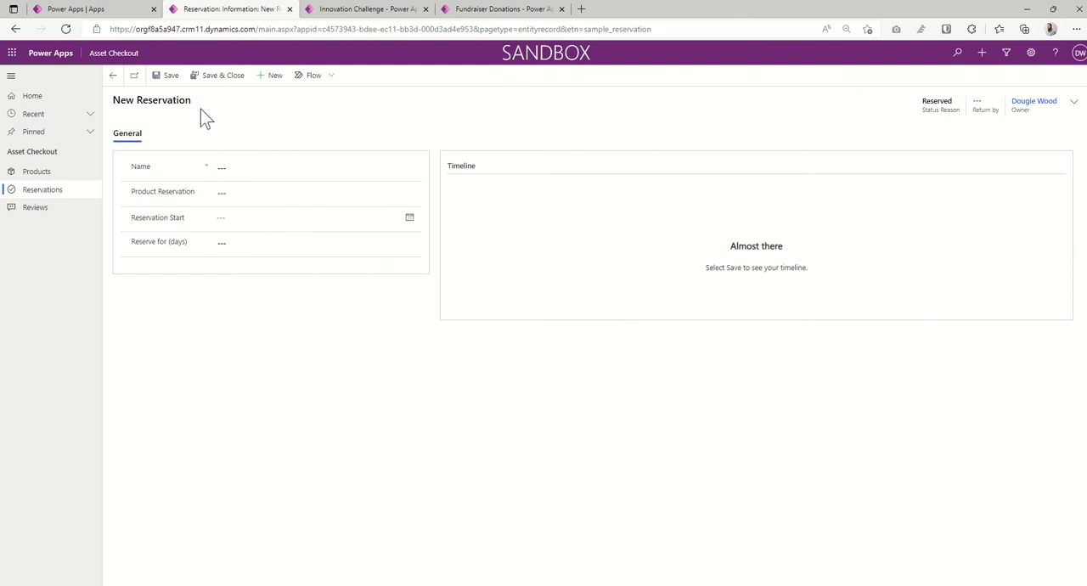
left_click(34, 207)
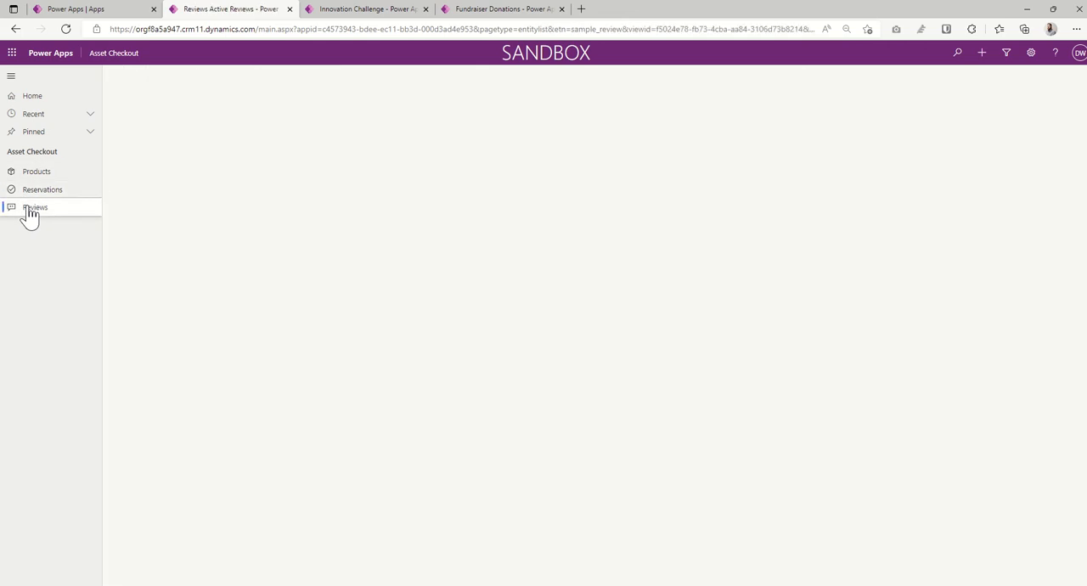
Step: Start a blank new product review from the Active Reviews list
left_click(34, 207)
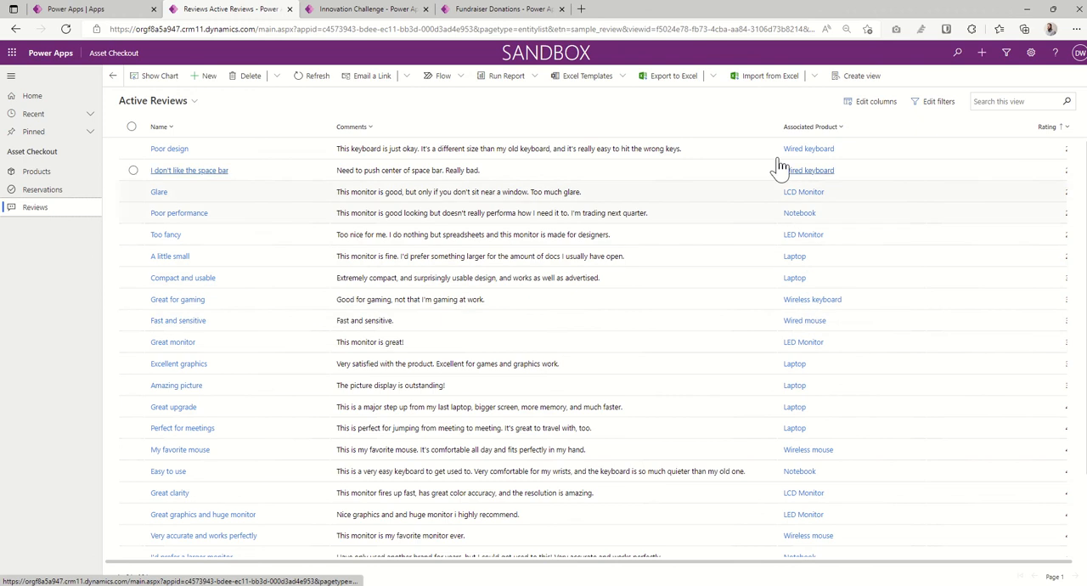
left_click(208, 74)
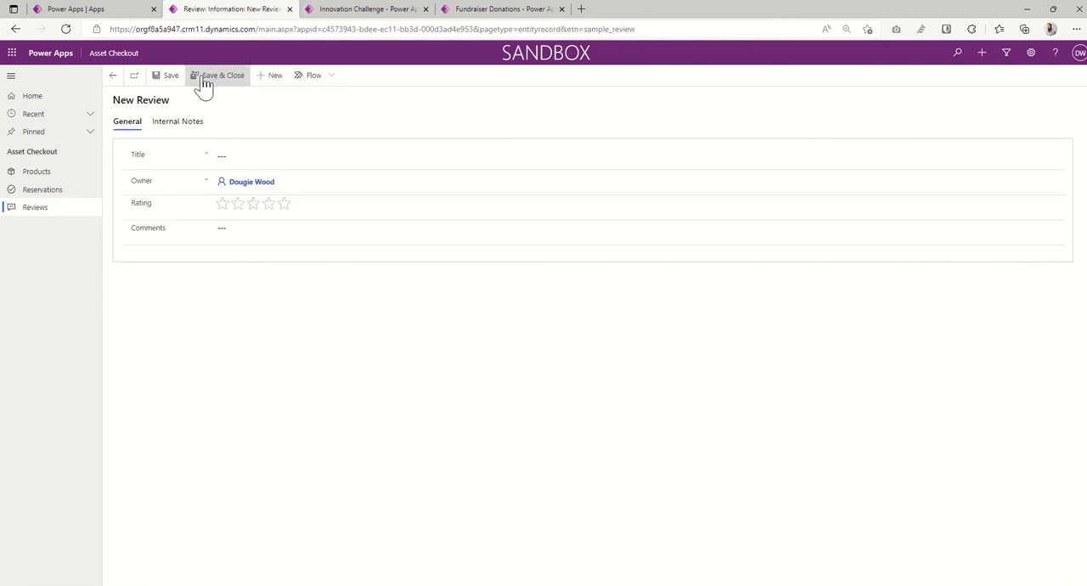
mouse_move(214, 216)
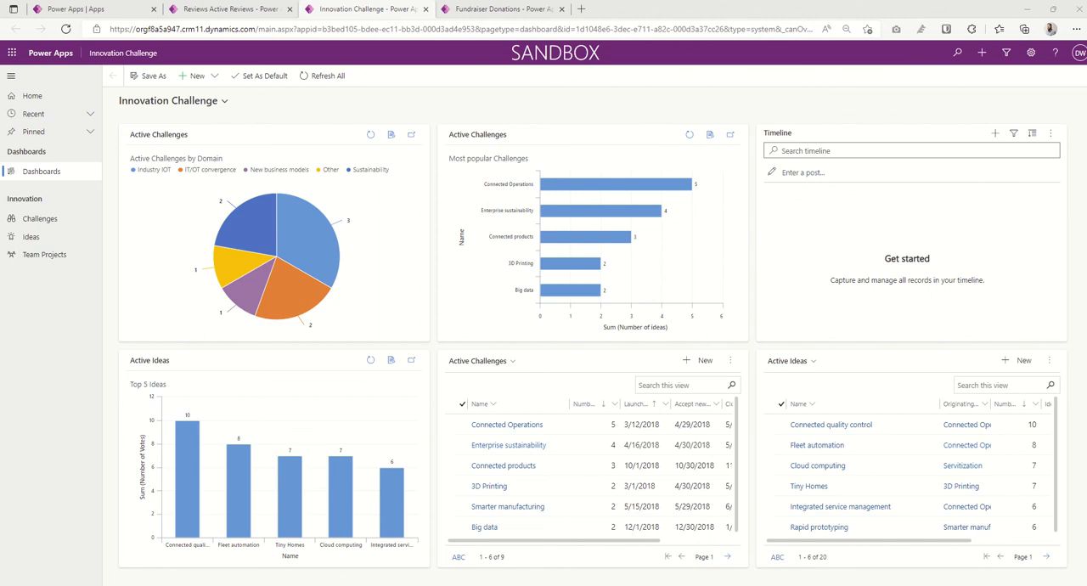
mouse_move(262, 166)
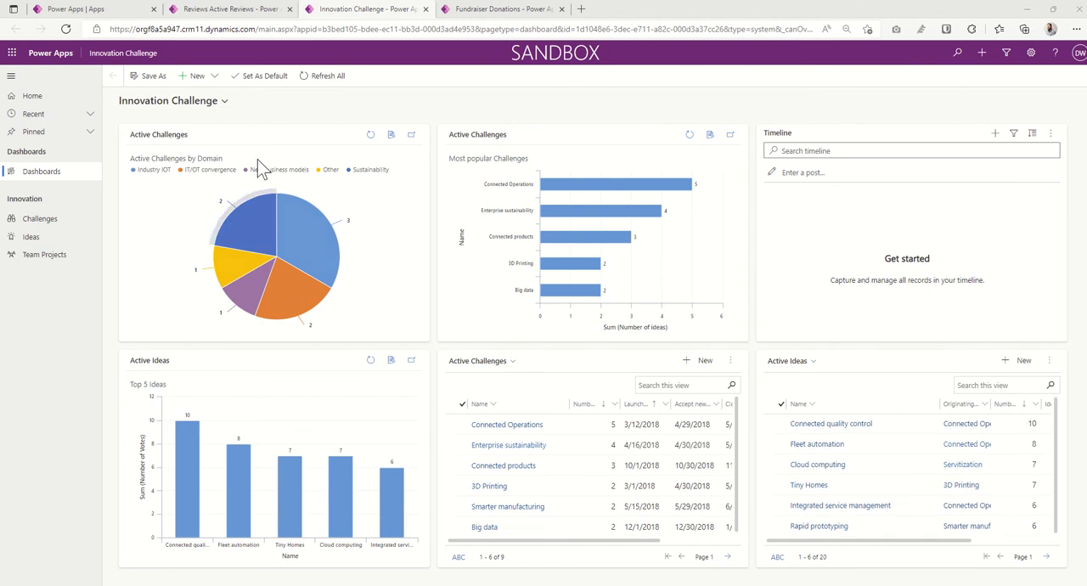
mouse_move(140, 268)
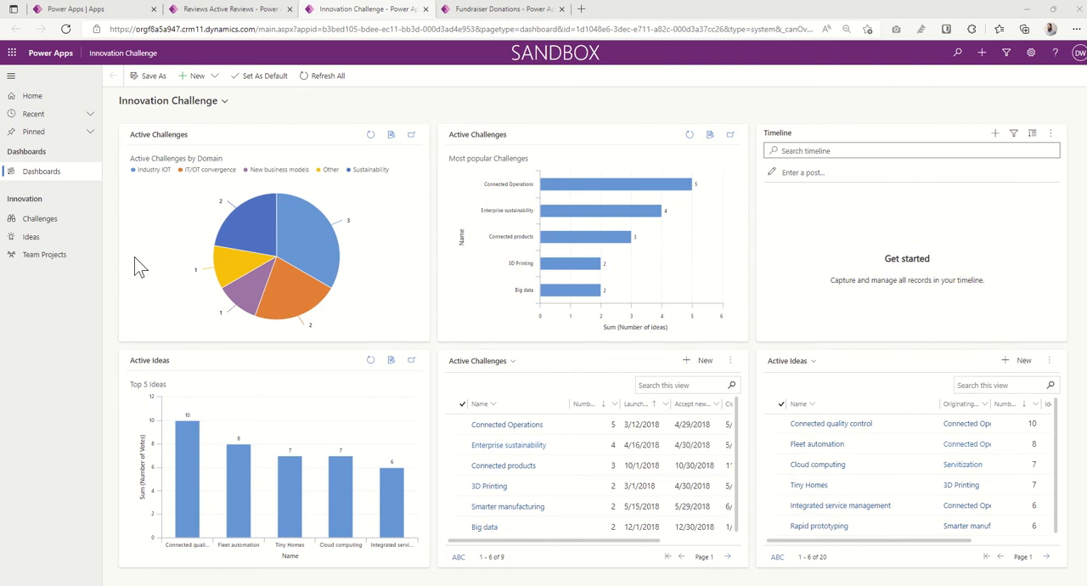
mouse_move(552, 288)
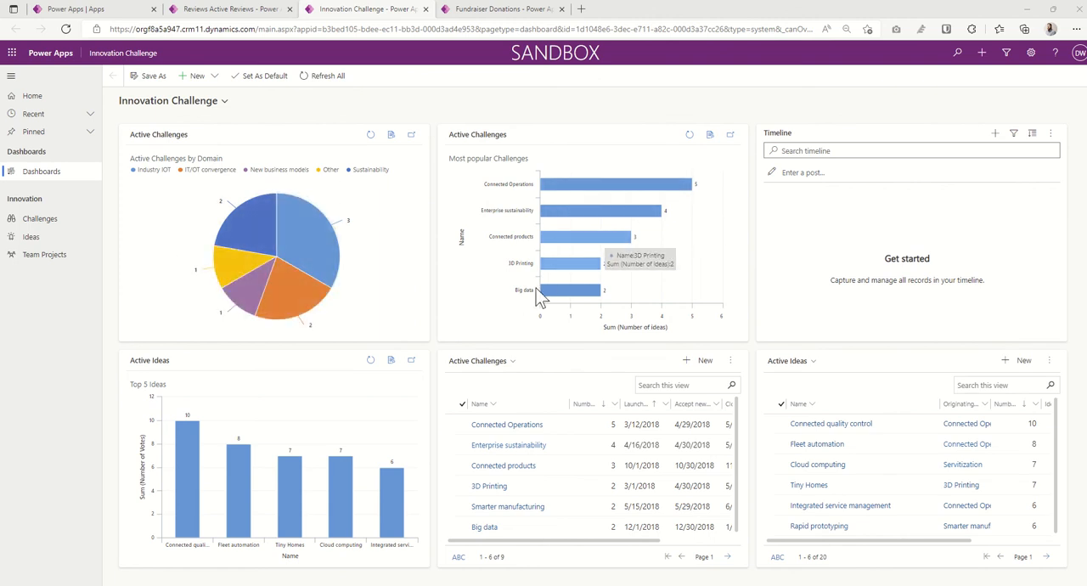
mouse_move(645, 183)
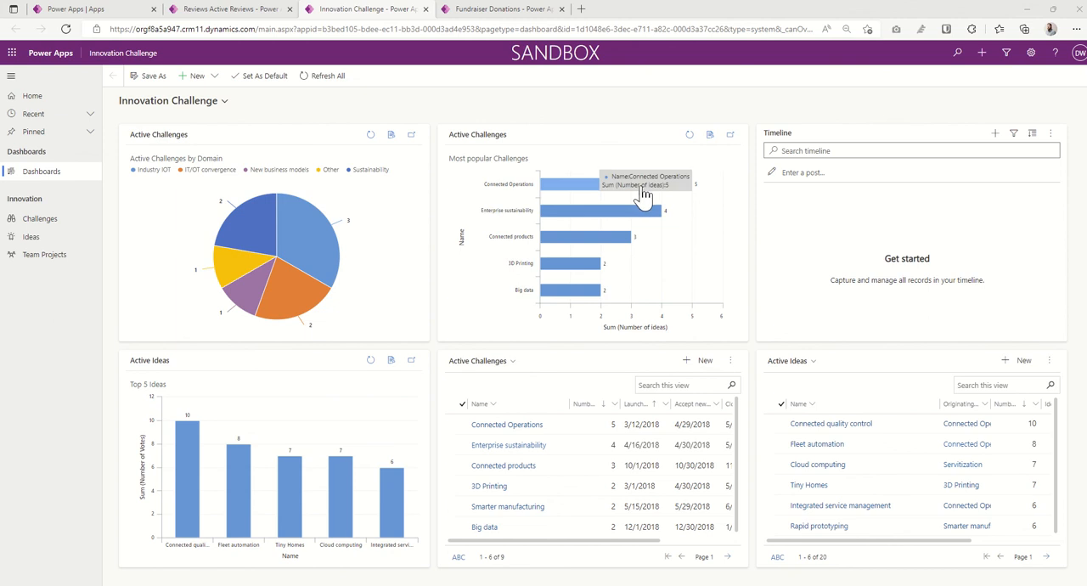
mouse_move(604, 306)
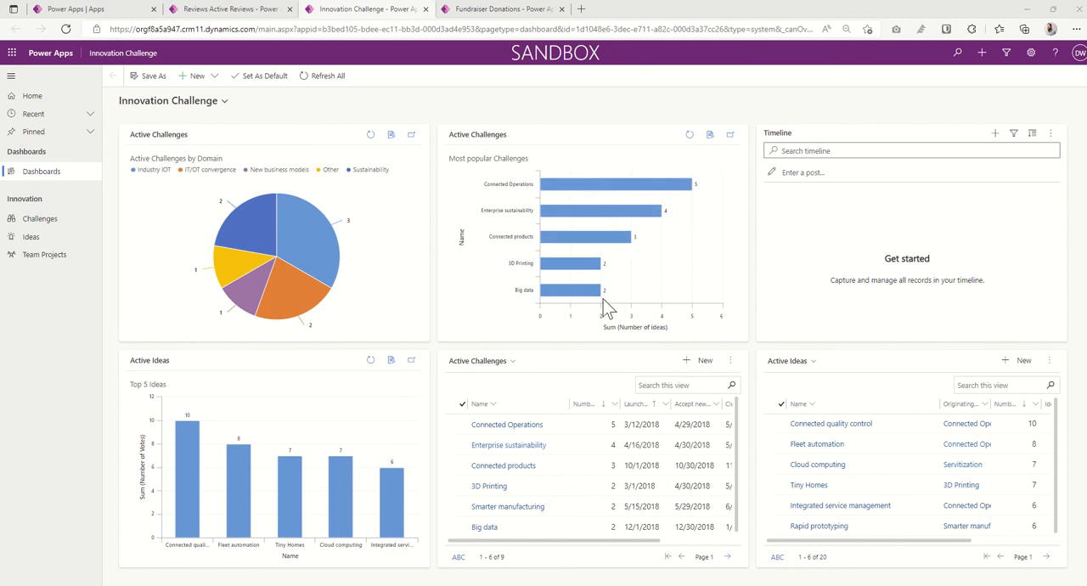
mouse_move(846, 292)
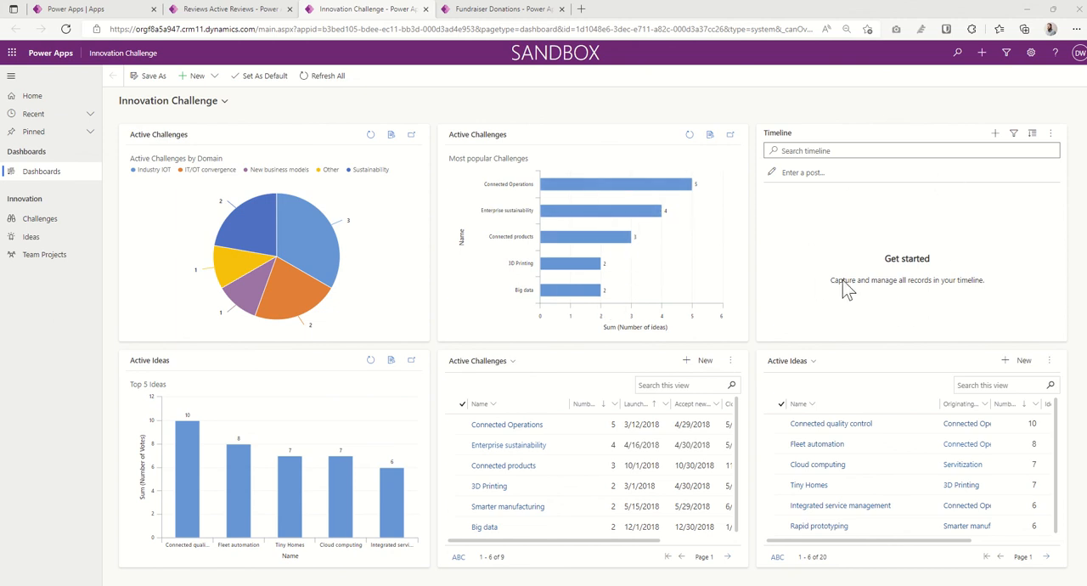
mouse_move(418, 353)
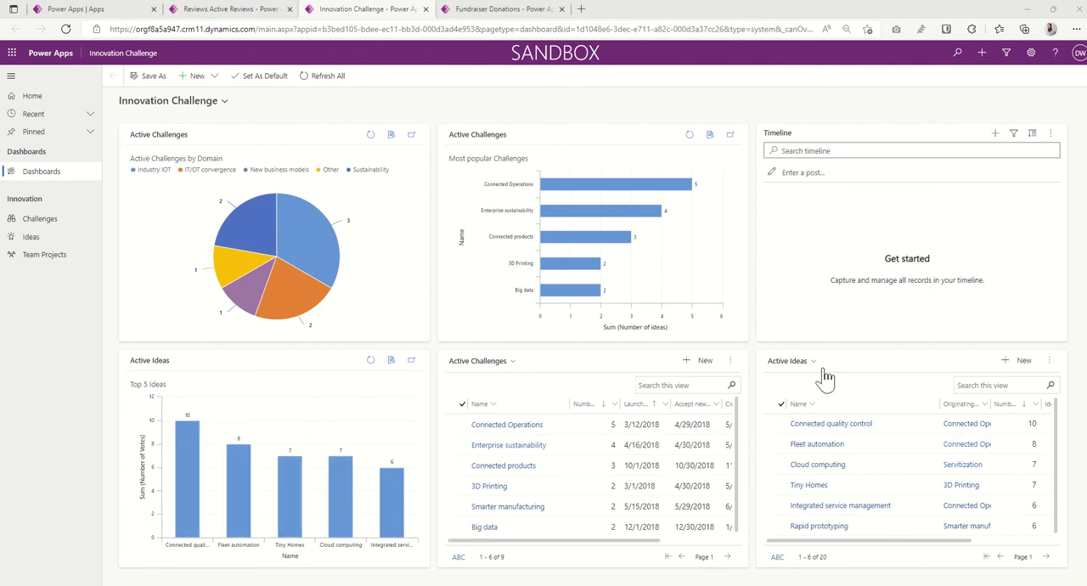
mouse_move(356, 329)
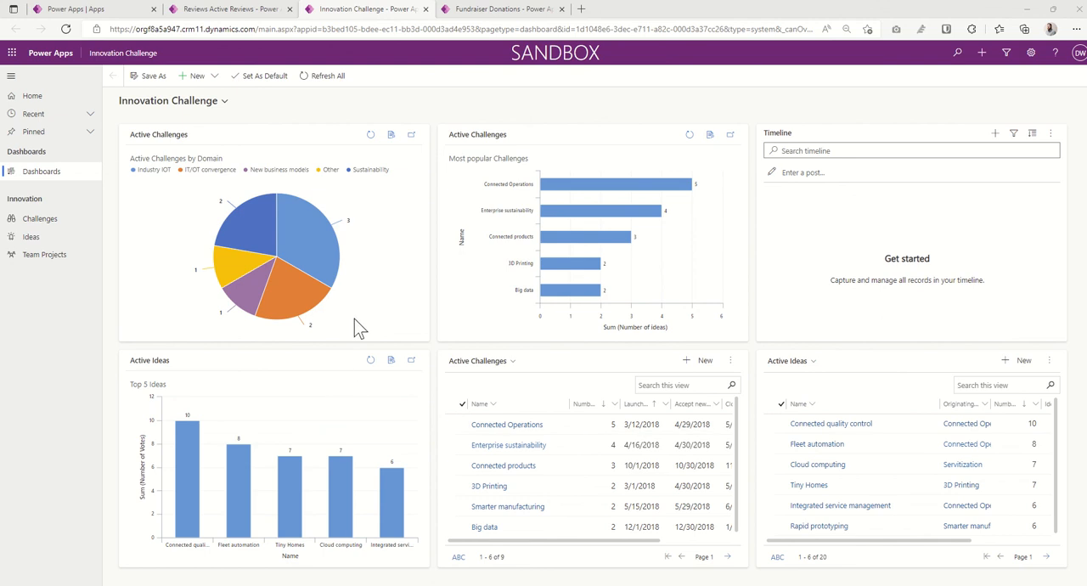
mouse_move(433, 330)
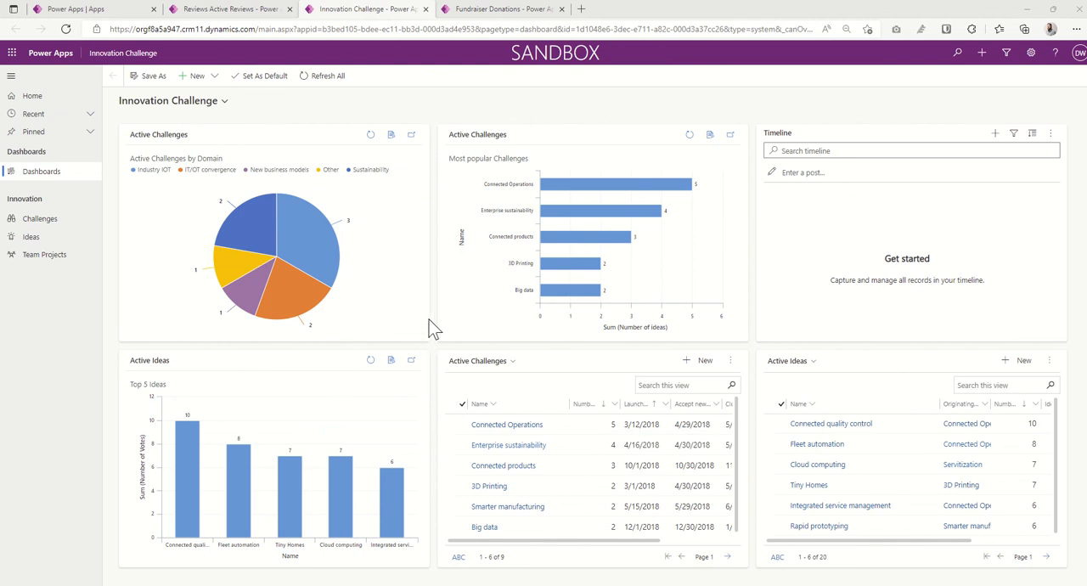
mouse_move(336, 256)
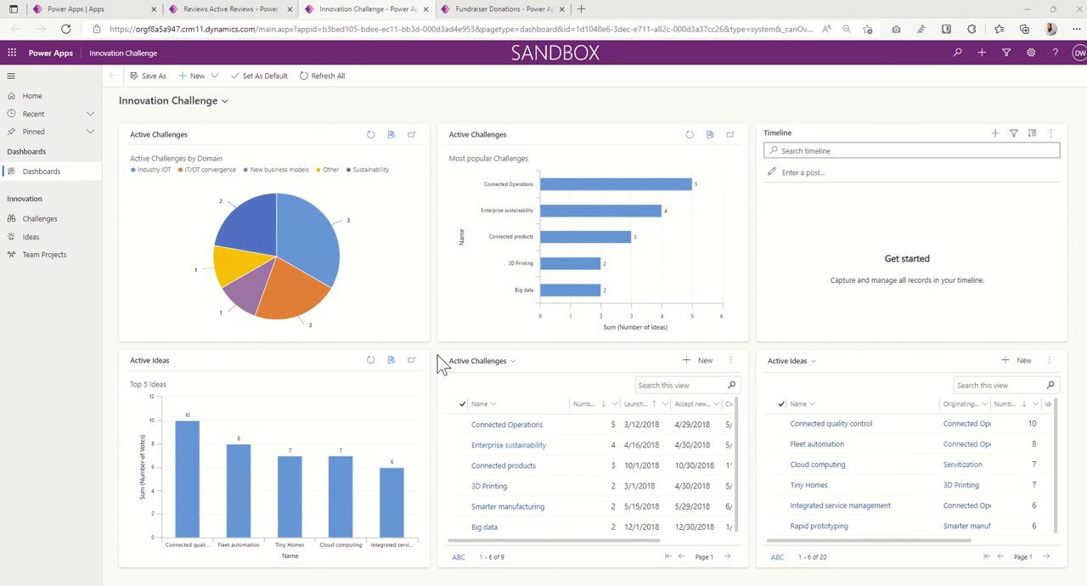
mouse_move(31, 236)
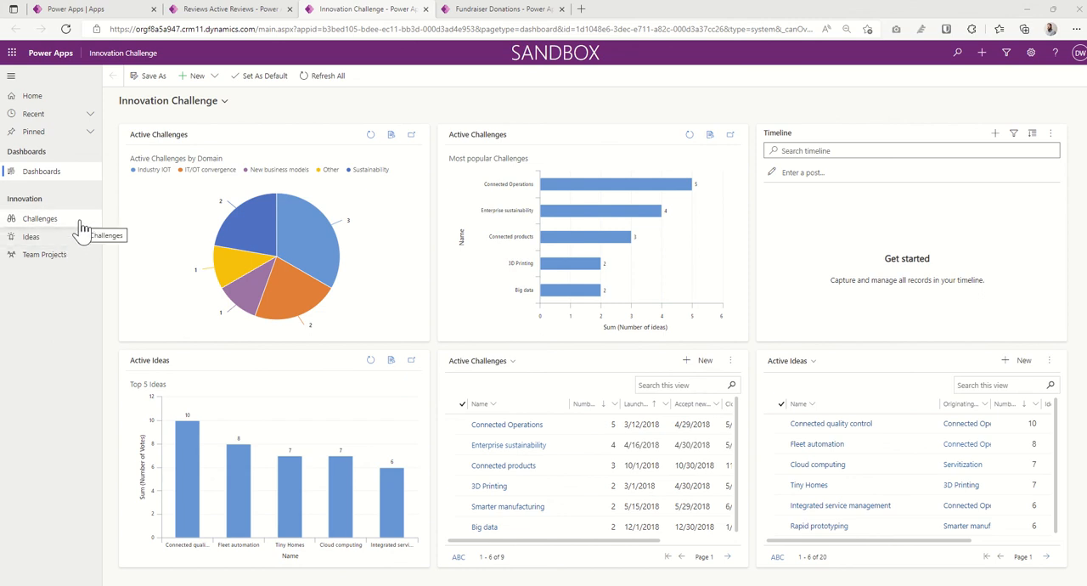
Step: Leave the Innovation Challenge dashboard for the Active Challenges list
left_click(39, 217)
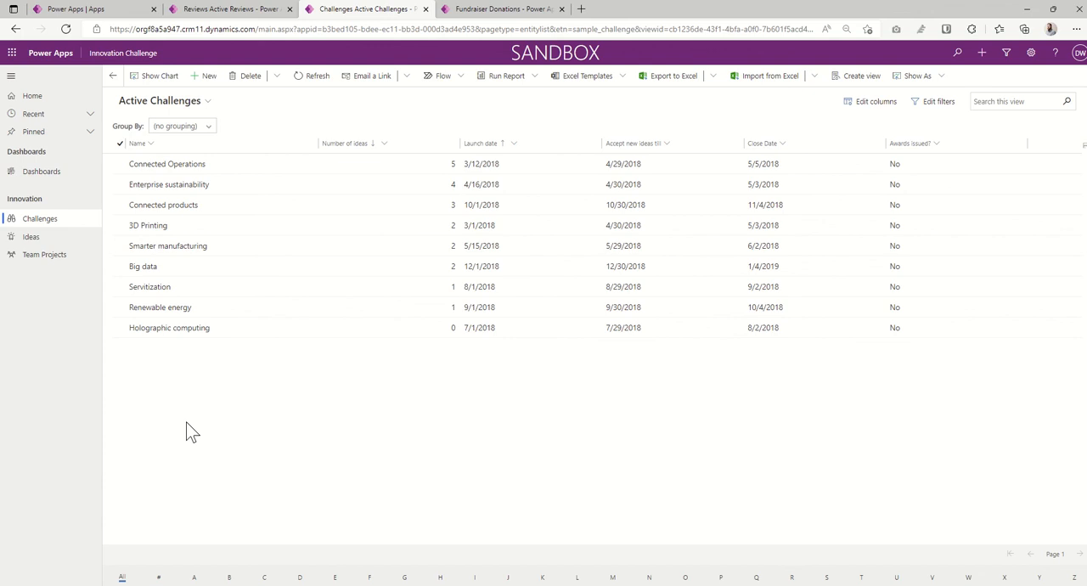
mouse_move(209, 376)
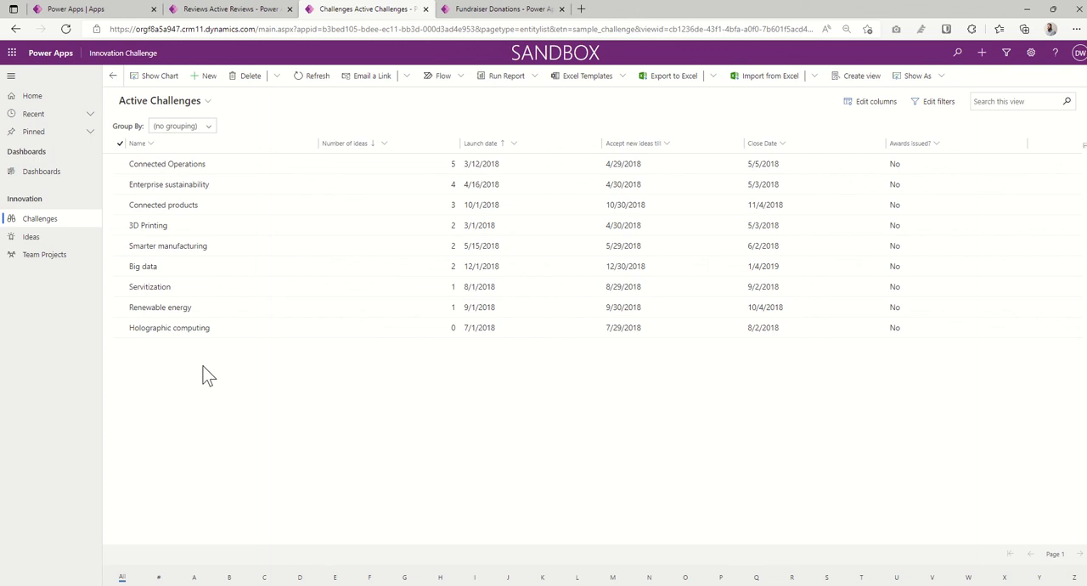
mouse_move(235, 407)
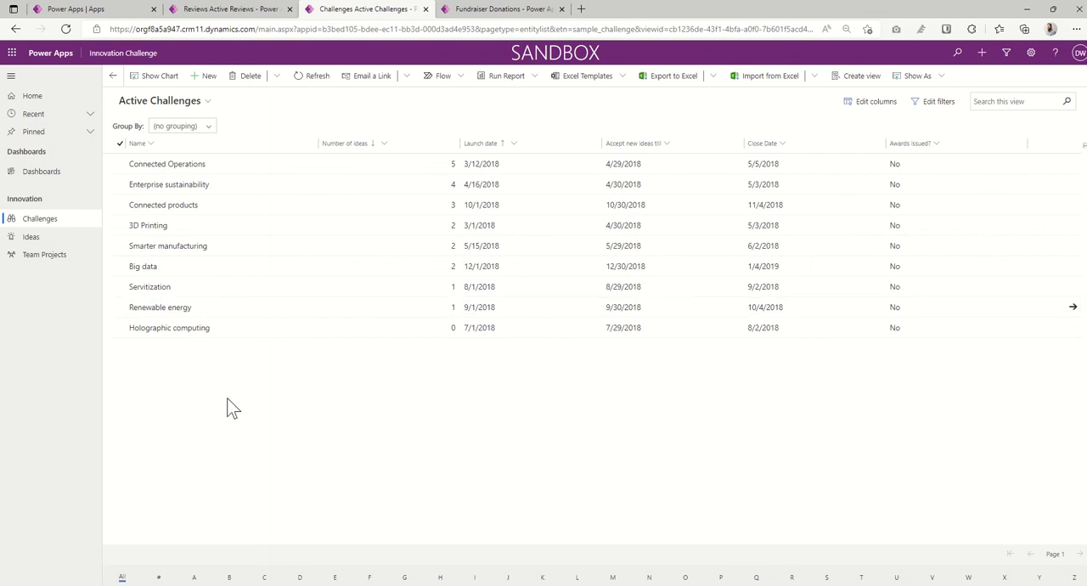
mouse_move(211, 143)
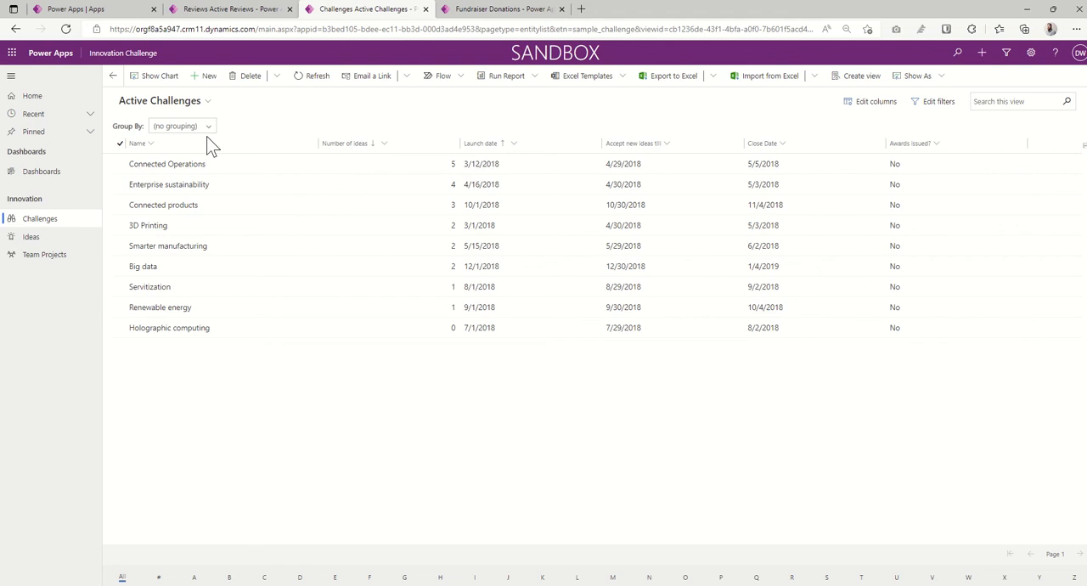
Step: Start a blank New Challenge record from the Active Challenges list
left_click(204, 75)
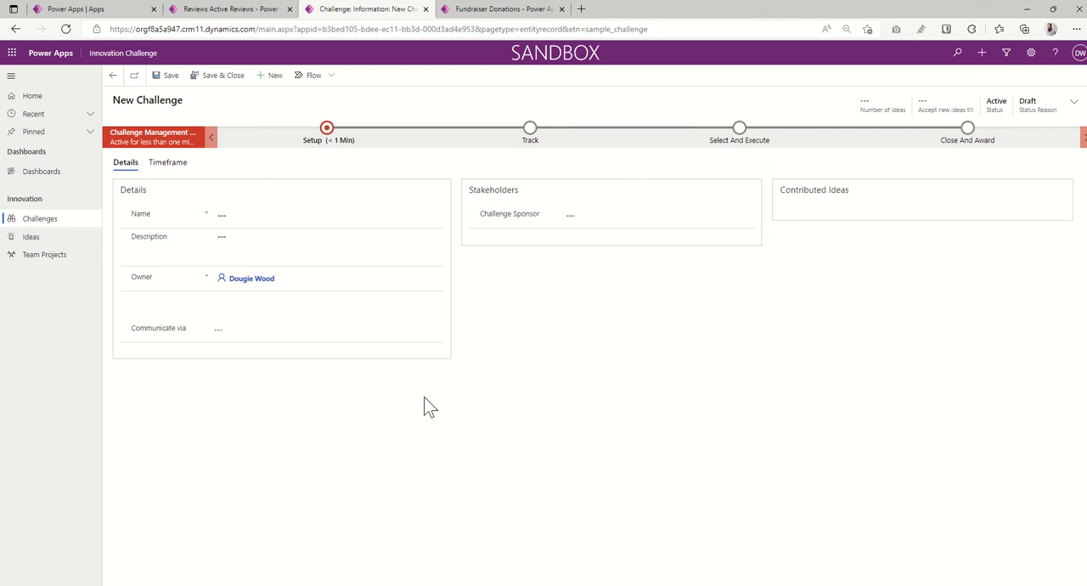
mouse_move(178, 204)
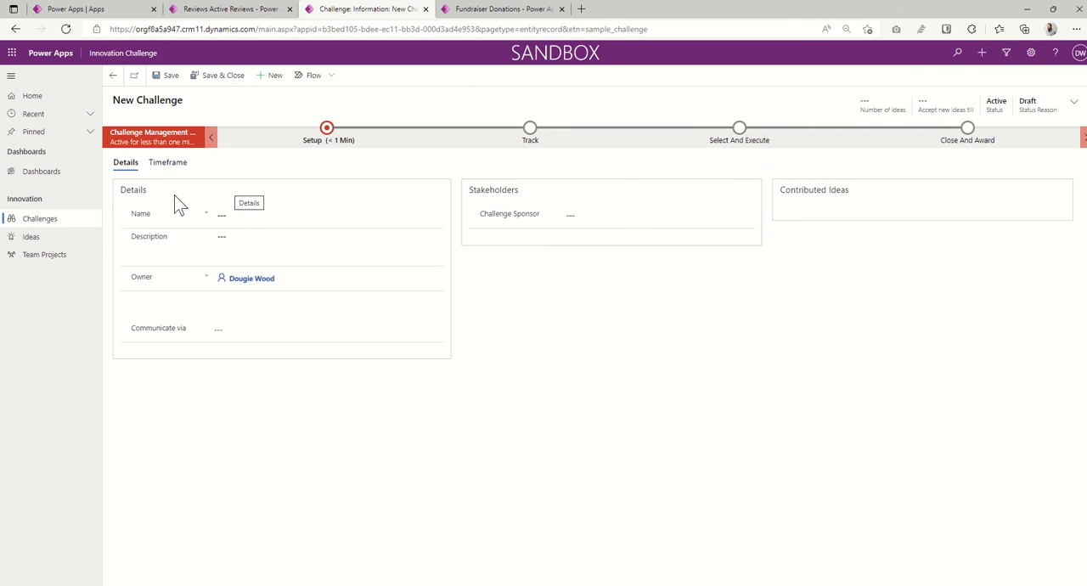
Step: Look up a Challenge Sponsor on the new challenge form, then return to the challenges list
left_click(612, 214)
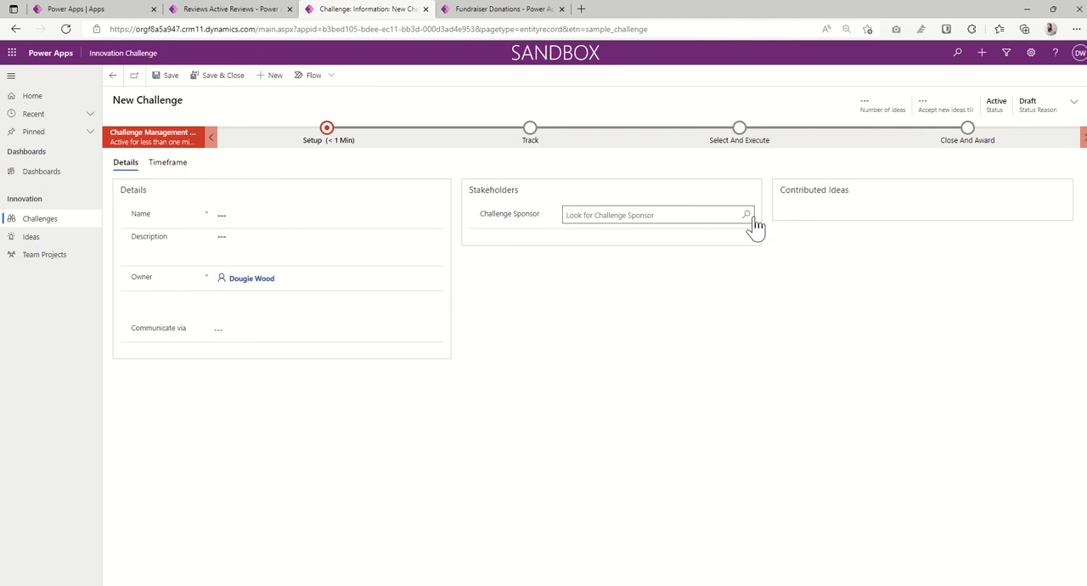
left_click(654, 214)
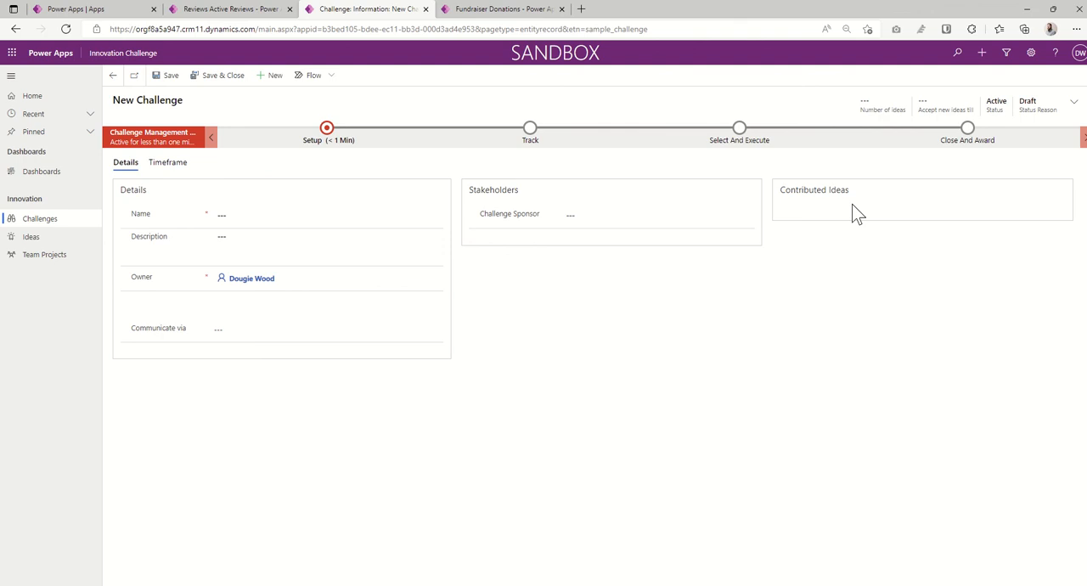
left_click(41, 217)
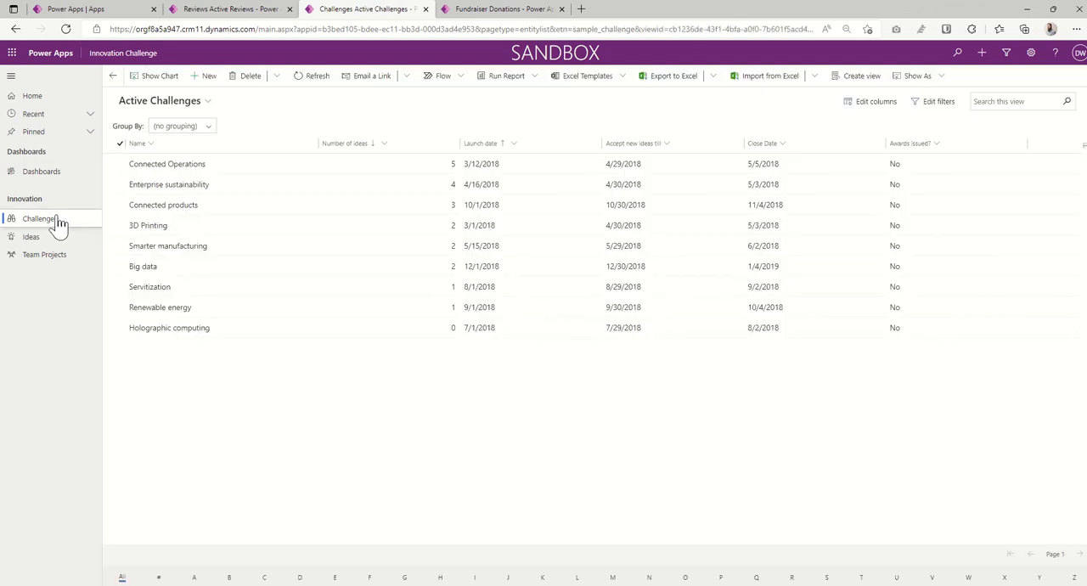
Step: Move from the challenges list to the Active Ideas list with votes and idea scores
double_click(161, 305)
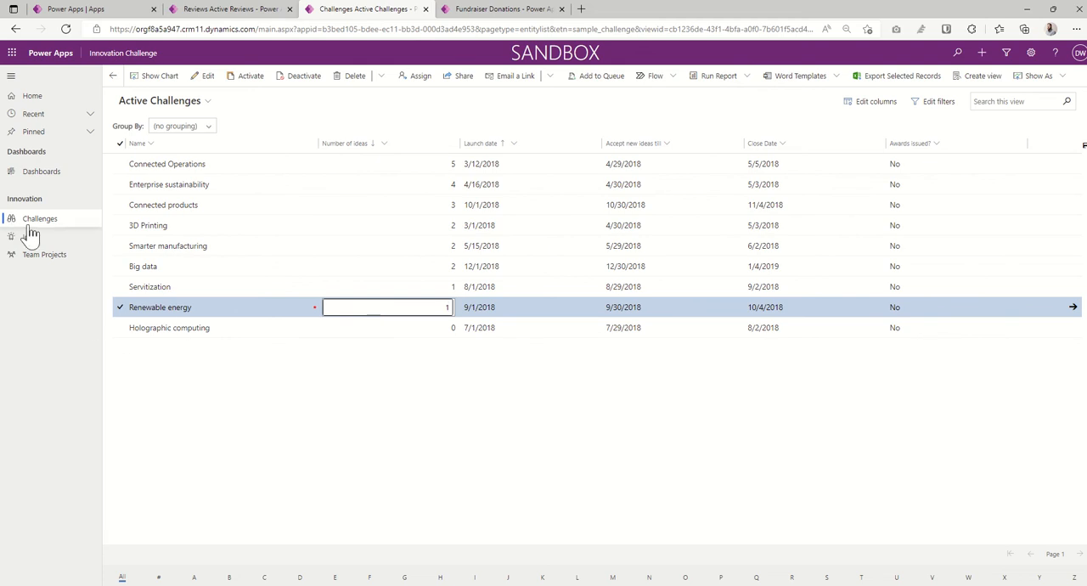
left_click(31, 236)
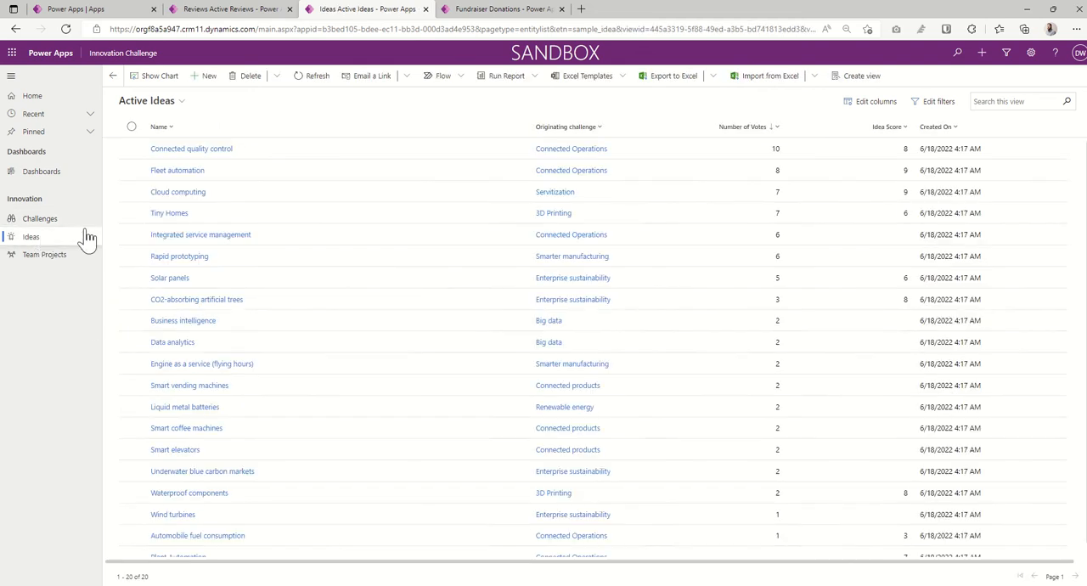
mouse_move(229, 213)
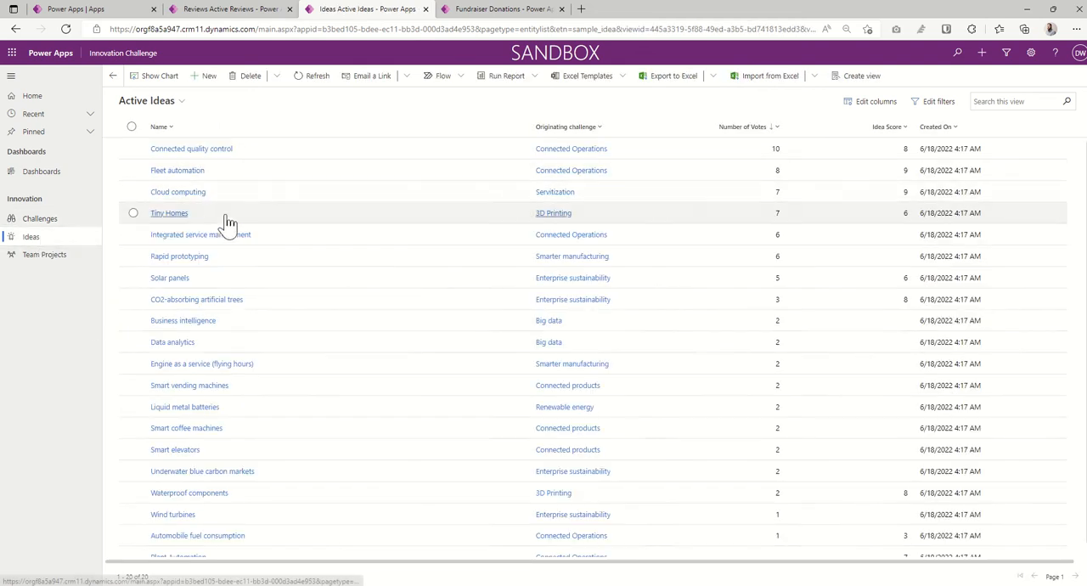
left_click(170, 279)
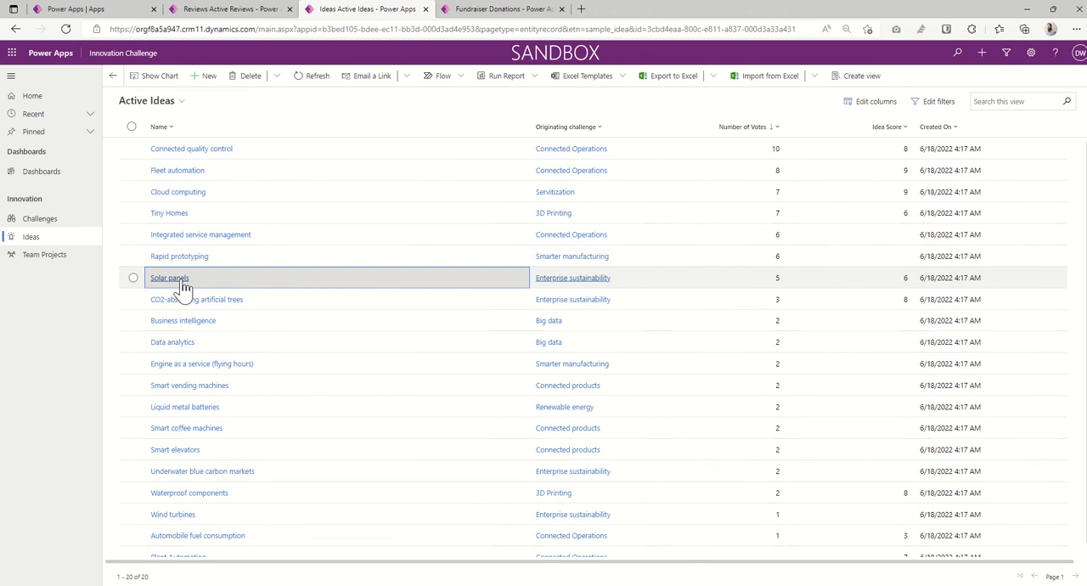
left_click(170, 279)
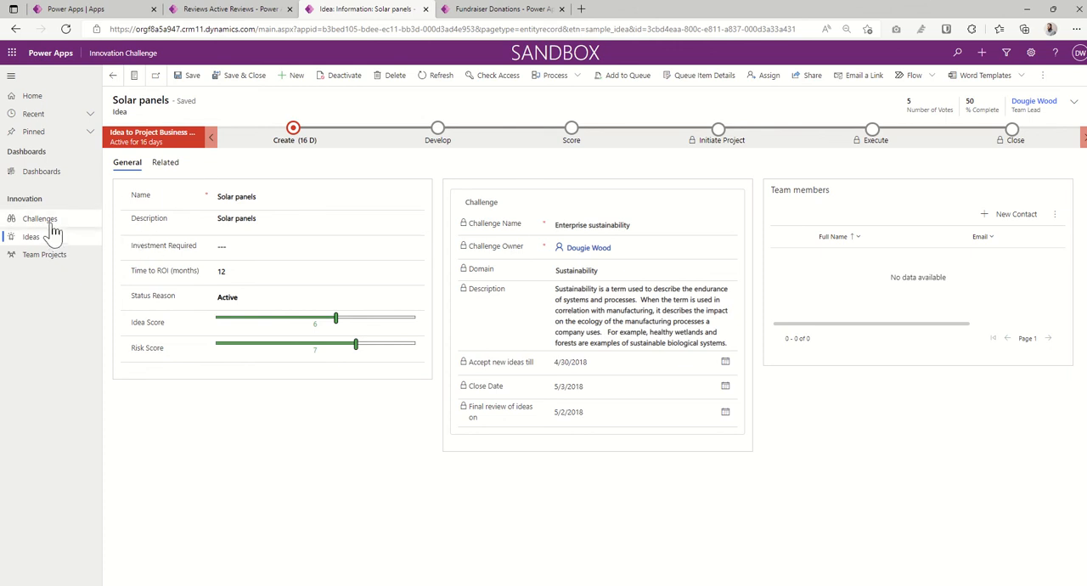
mouse_move(258, 380)
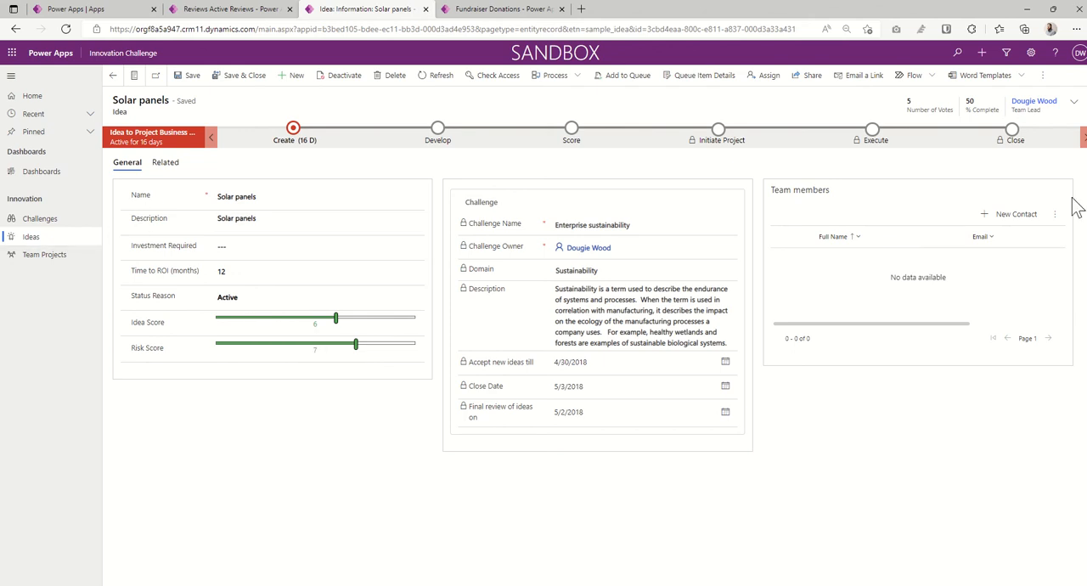
mouse_move(456, 208)
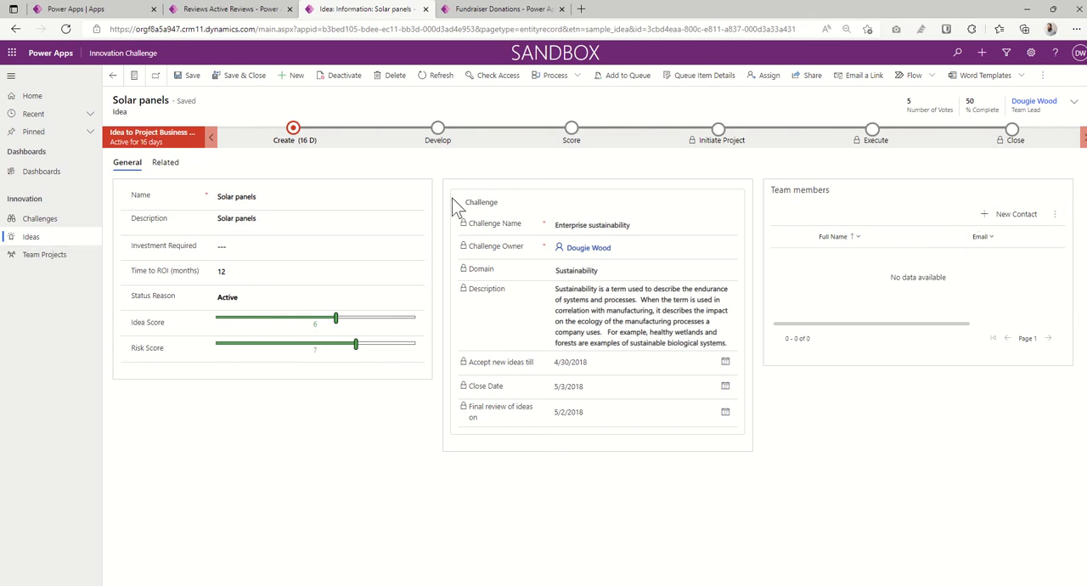
mouse_move(321, 158)
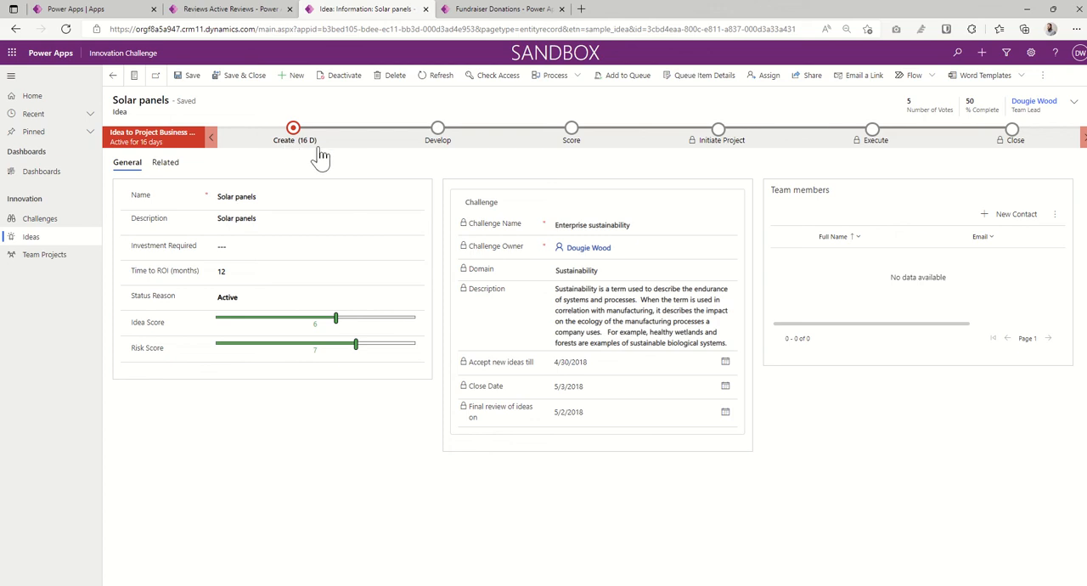
mouse_move(380, 158)
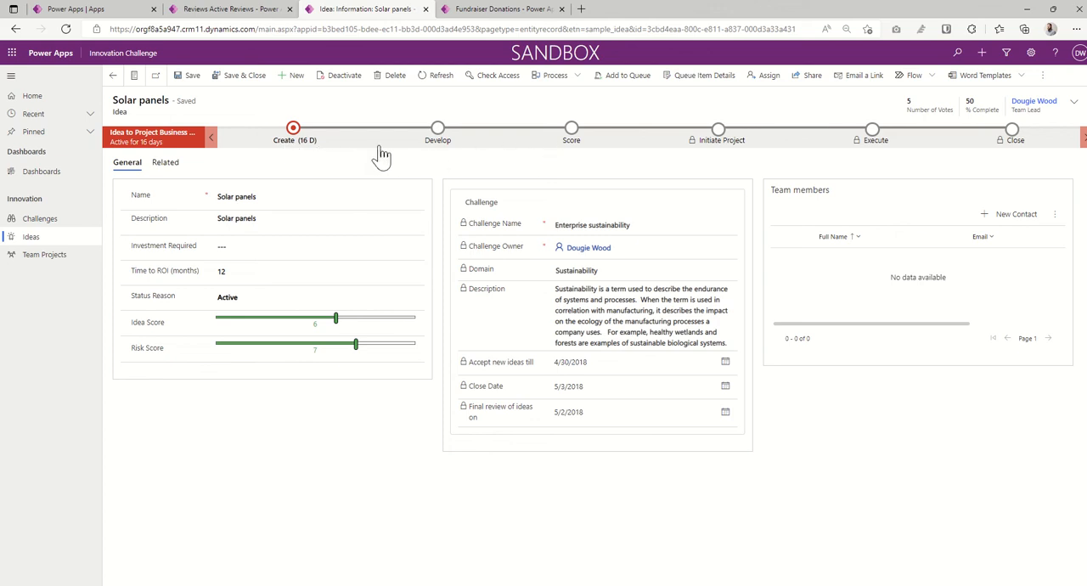
mouse_move(53, 251)
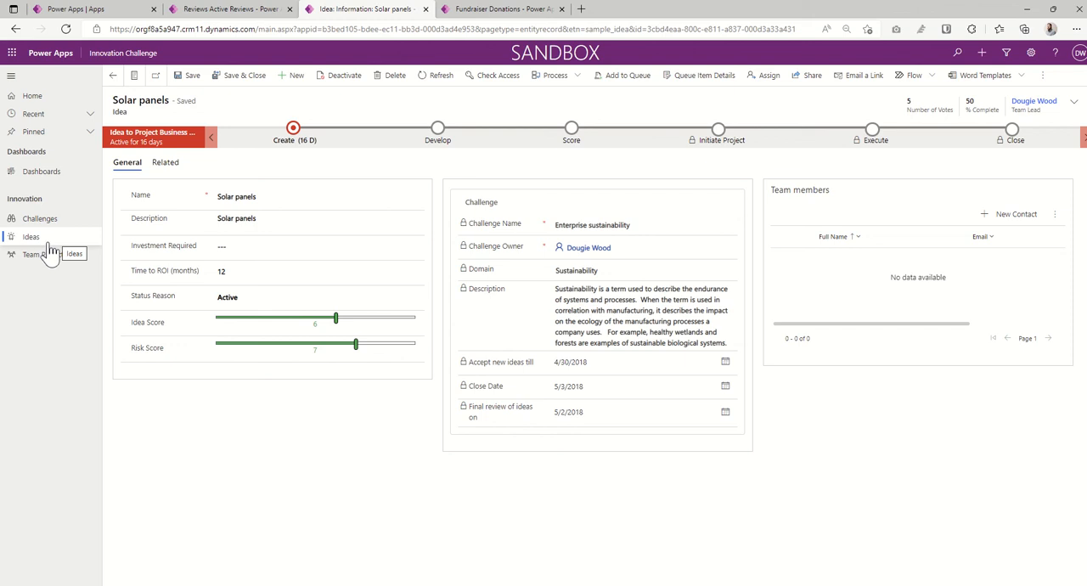
mouse_move(268, 183)
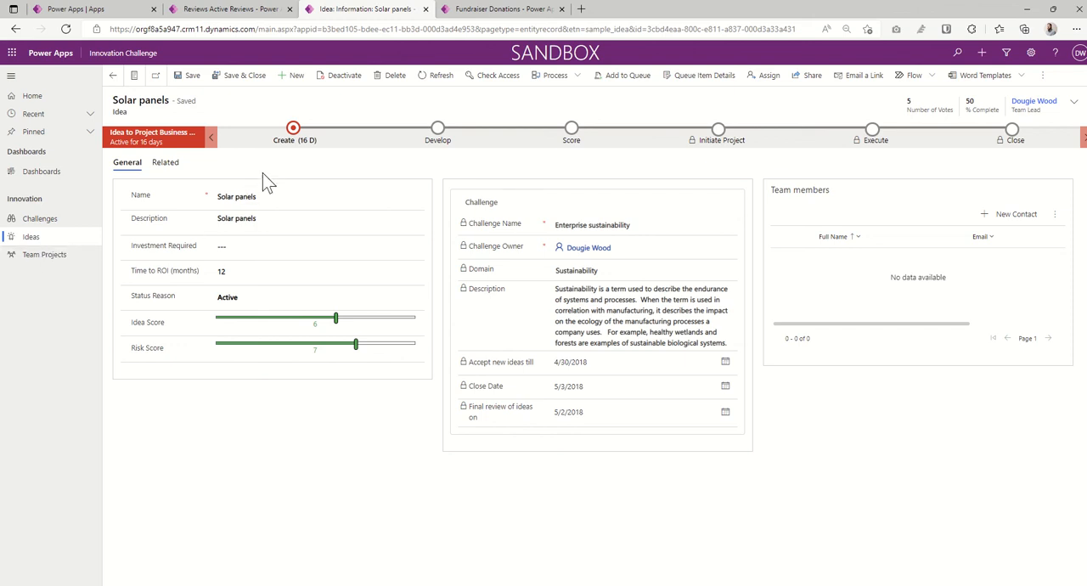
mouse_move(411, 161)
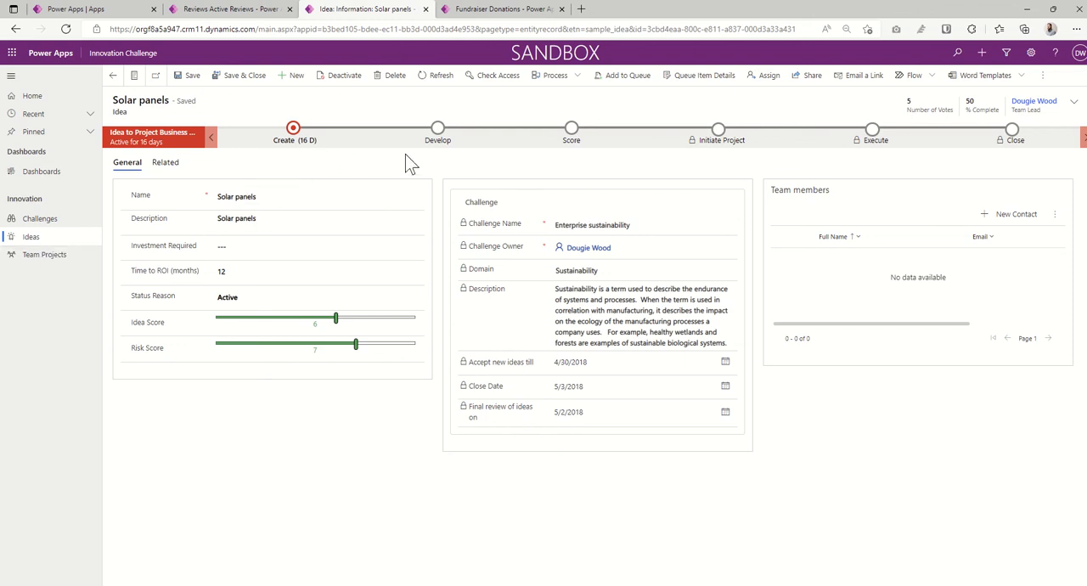
mouse_move(316, 151)
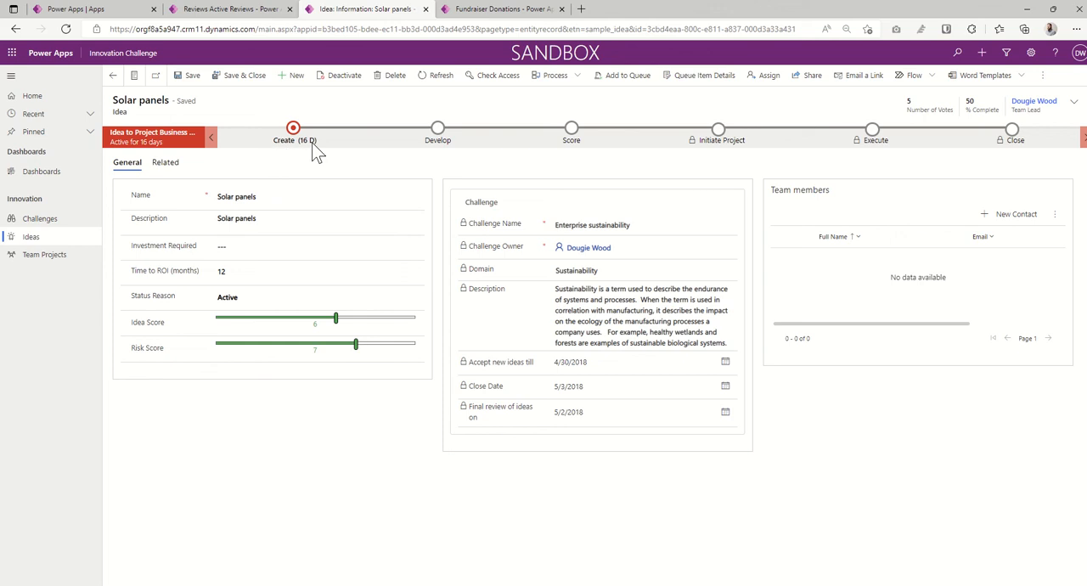
mouse_move(574, 153)
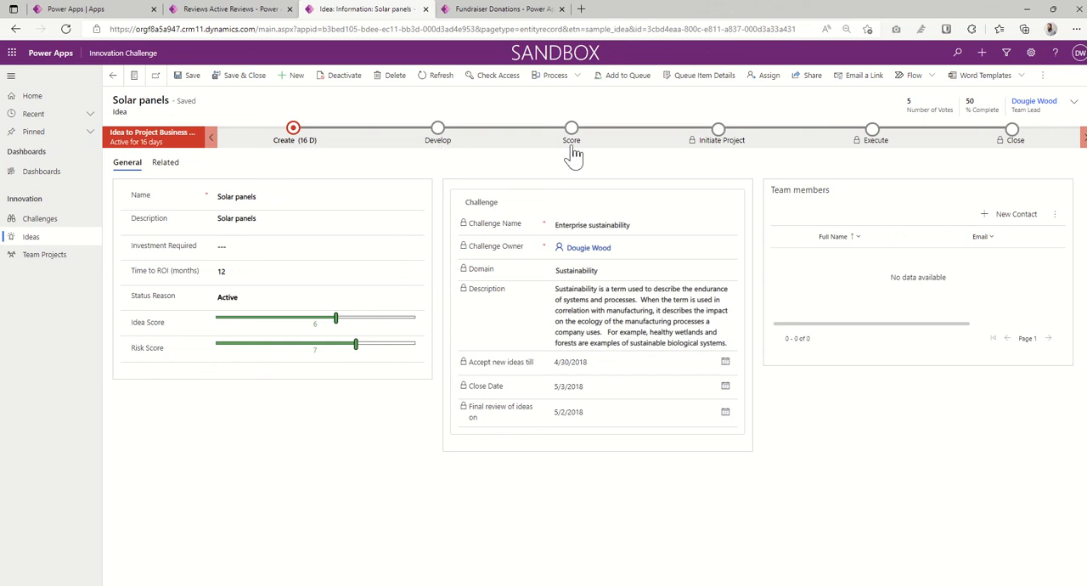
mouse_move(731, 157)
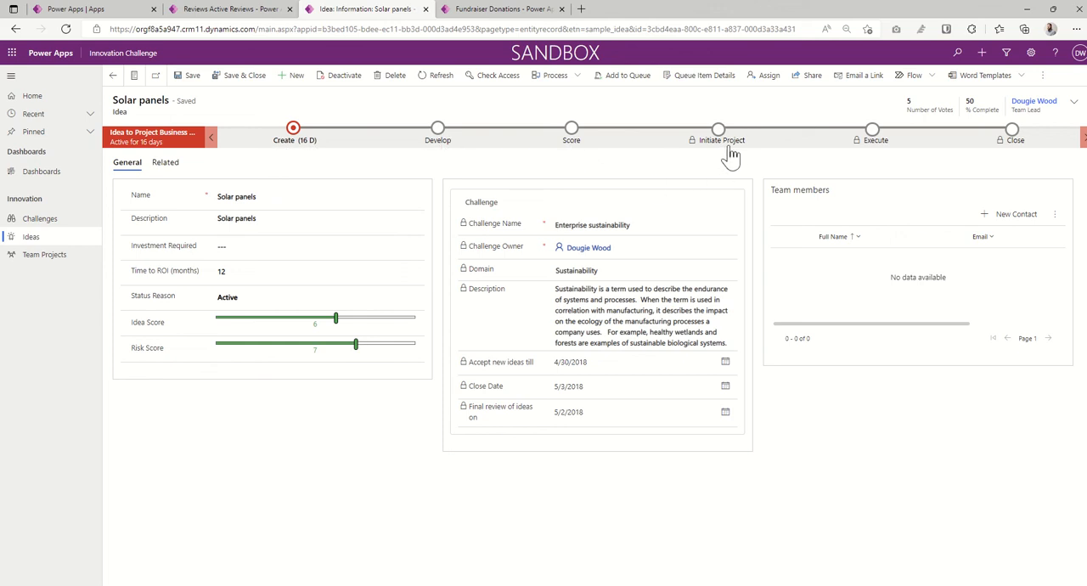
mouse_move(1022, 158)
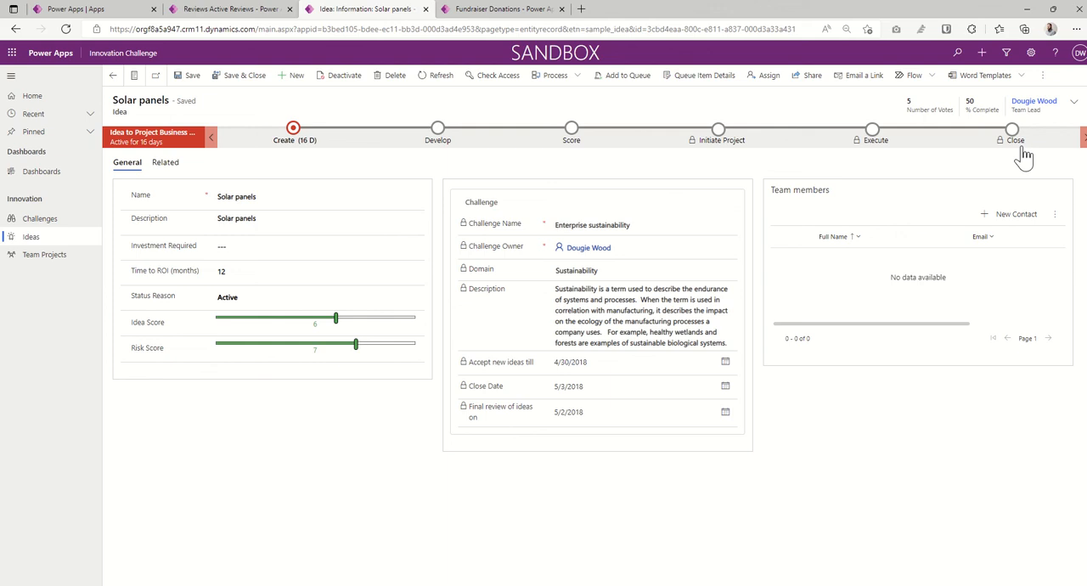
mouse_move(258, 180)
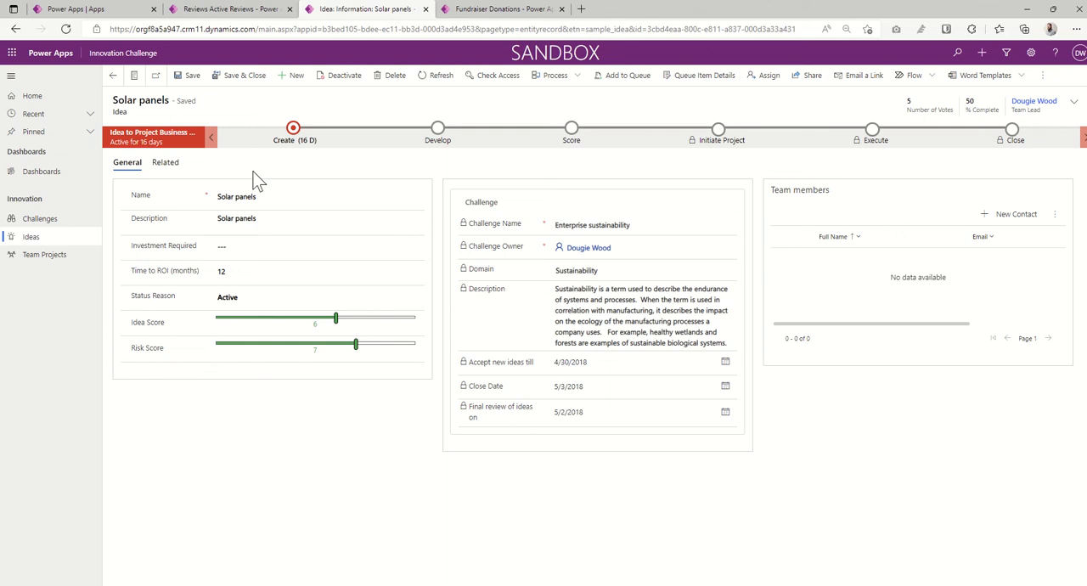
mouse_move(340, 329)
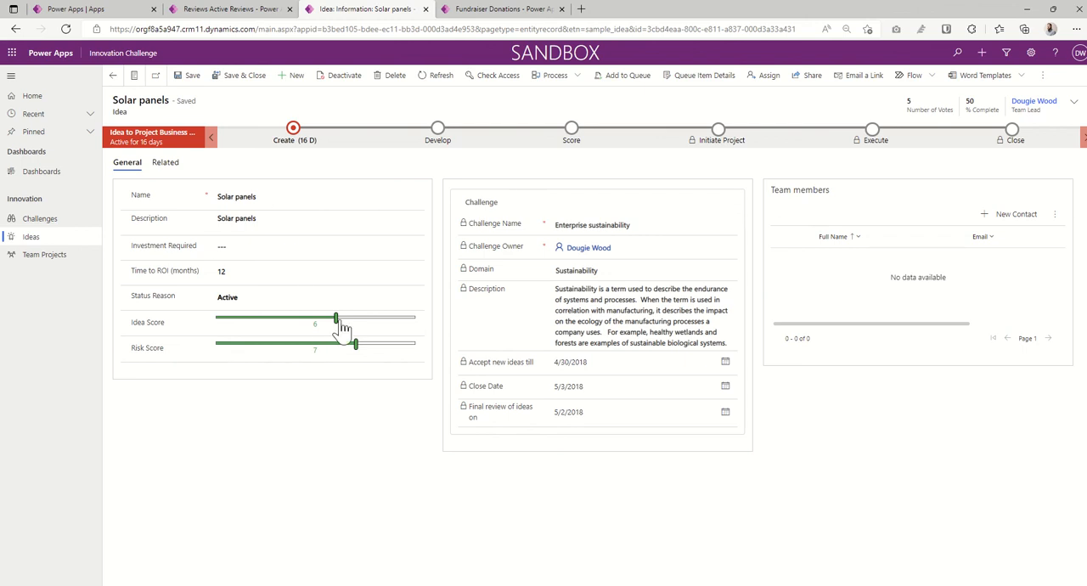
mouse_move(384, 326)
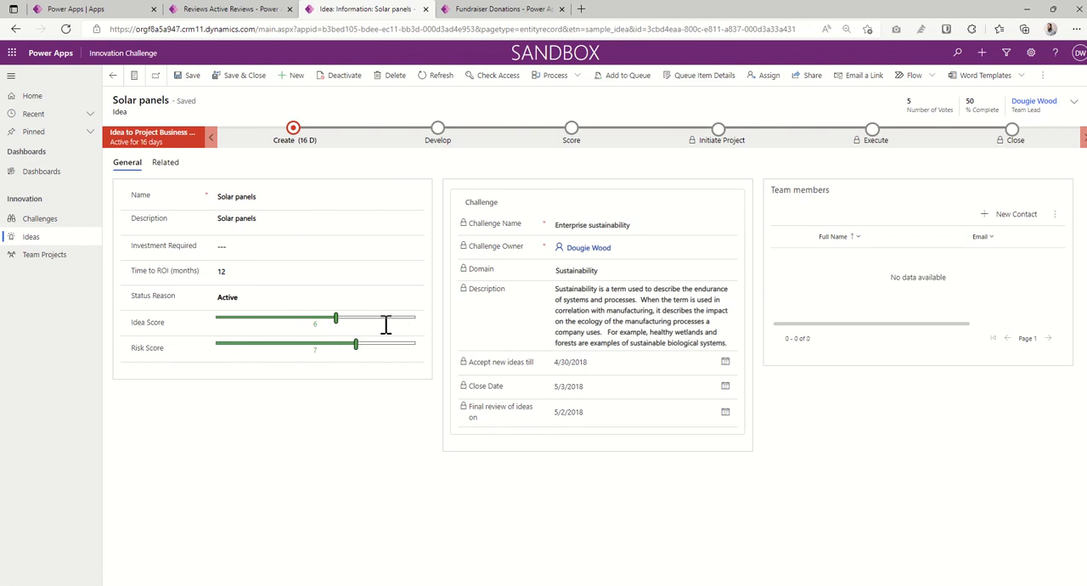
mouse_move(506, 373)
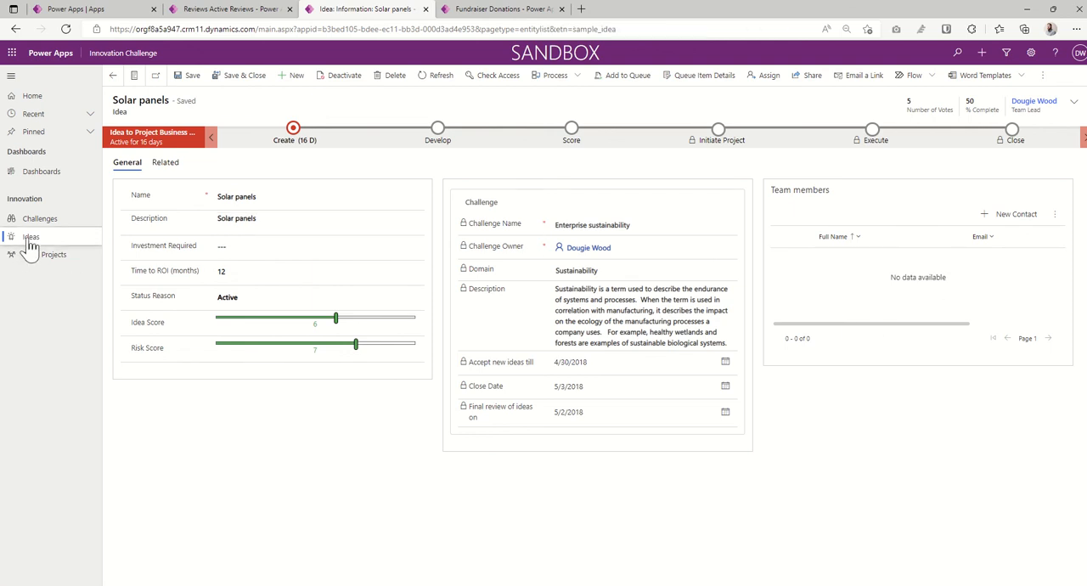
Step: Show the Top 5 Ideas vote chart beside Active Ideas and narrow the list to Tiny Homes
left_click(30, 236)
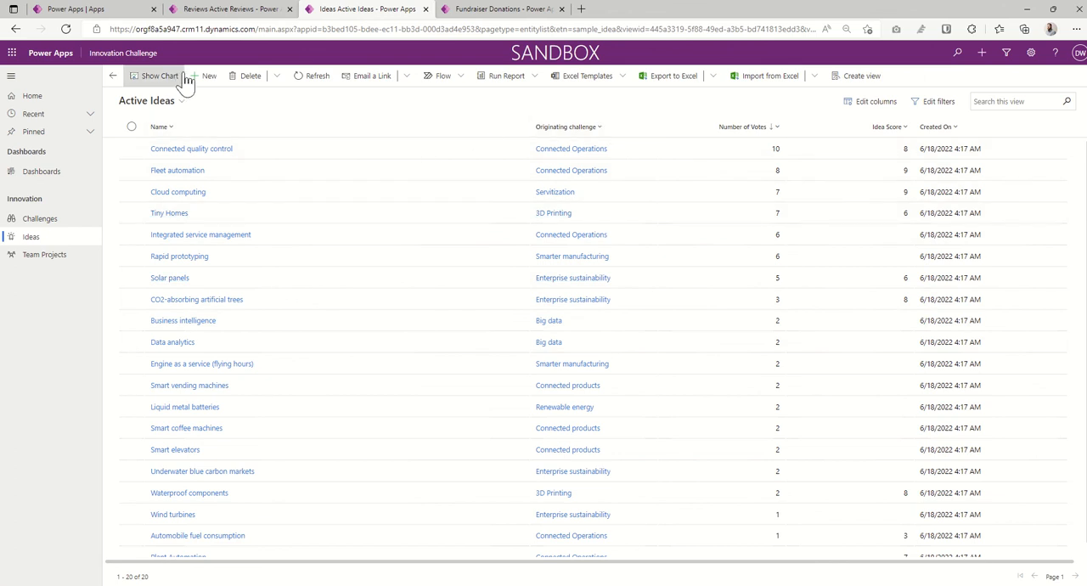
left_click(160, 75)
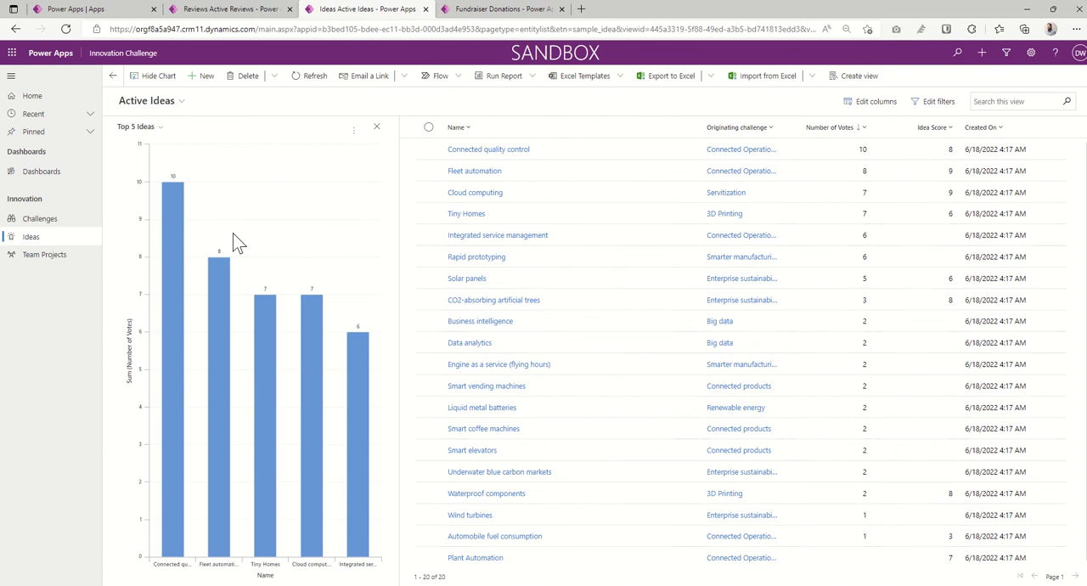
mouse_move(329, 282)
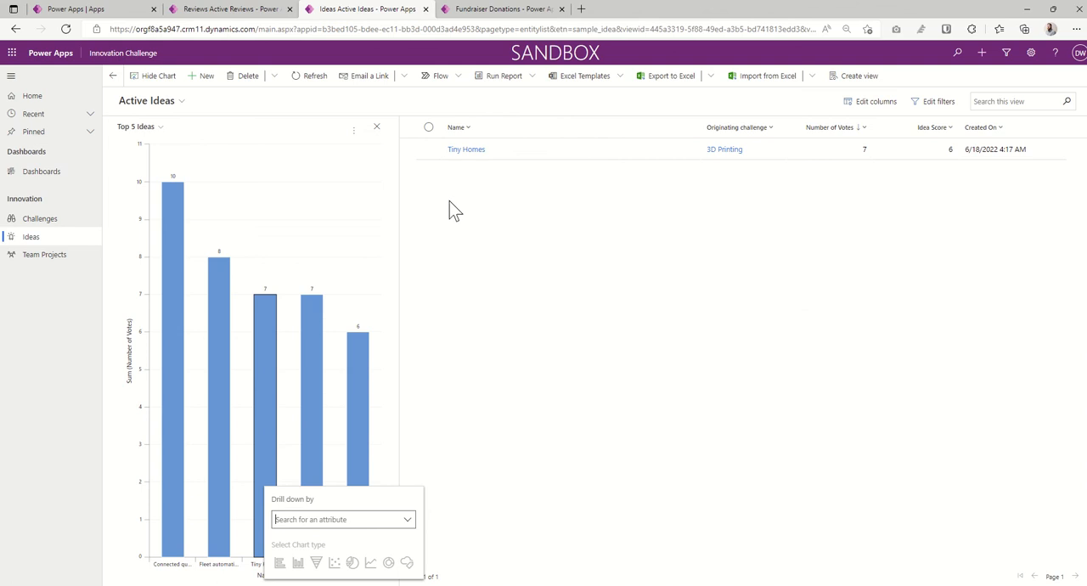
left_click(459, 190)
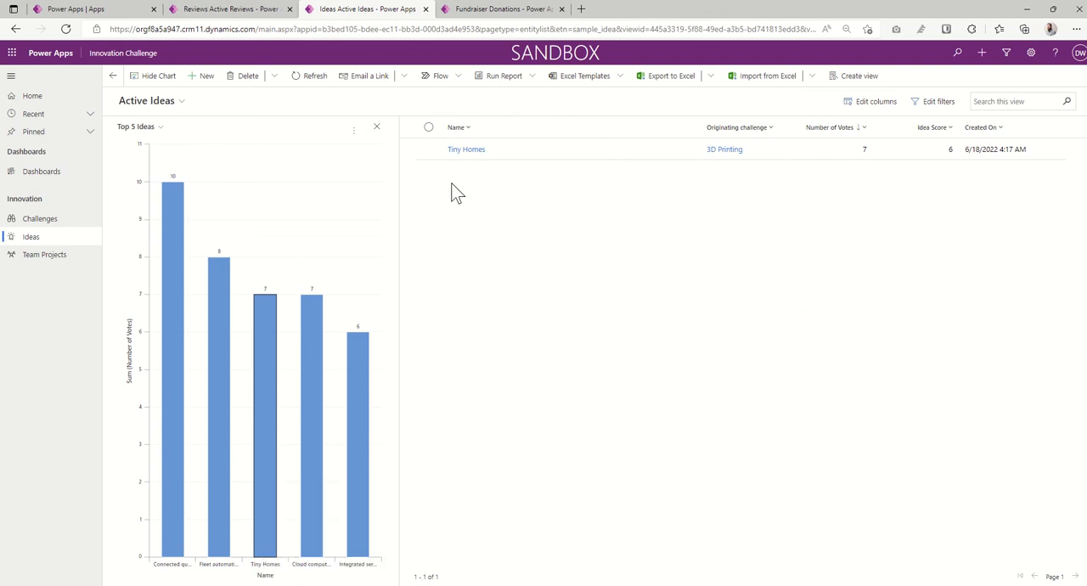
mouse_move(223, 258)
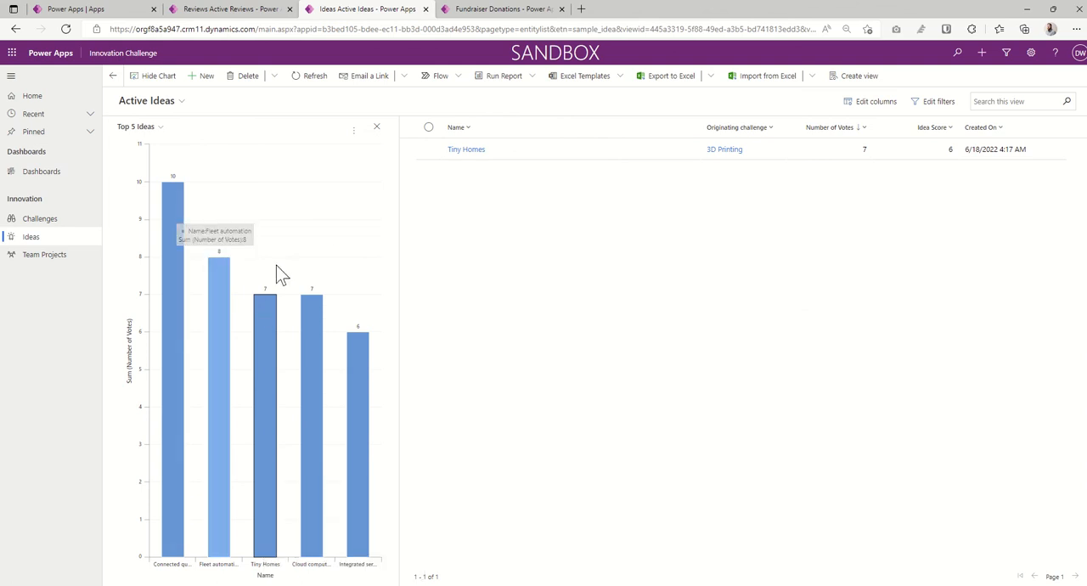
mouse_move(475, 316)
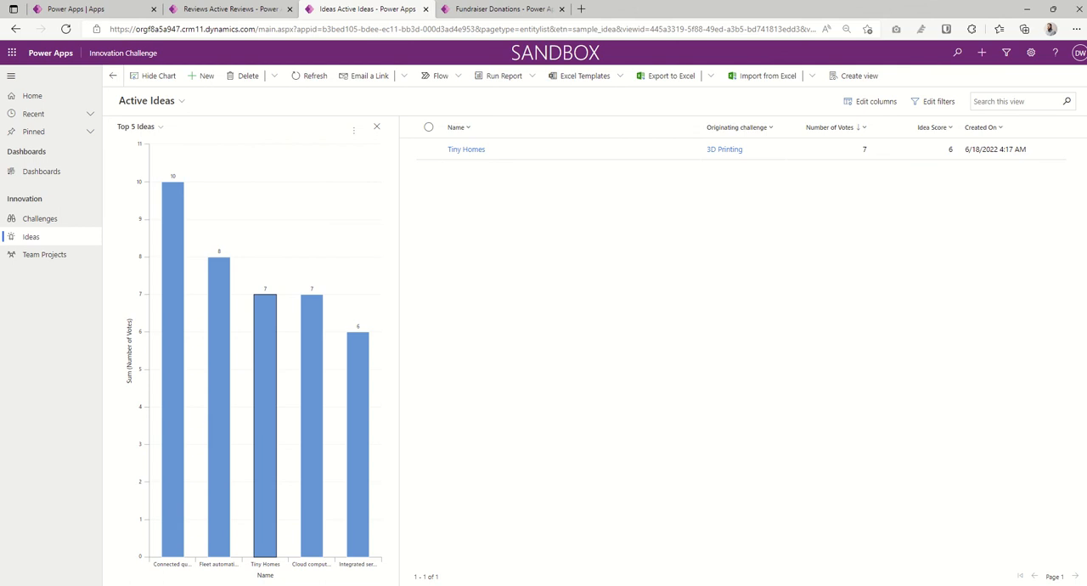
Step: Switch to the Fundraiser Donations dashboard listing four active fundraisers
left_click(501, 10)
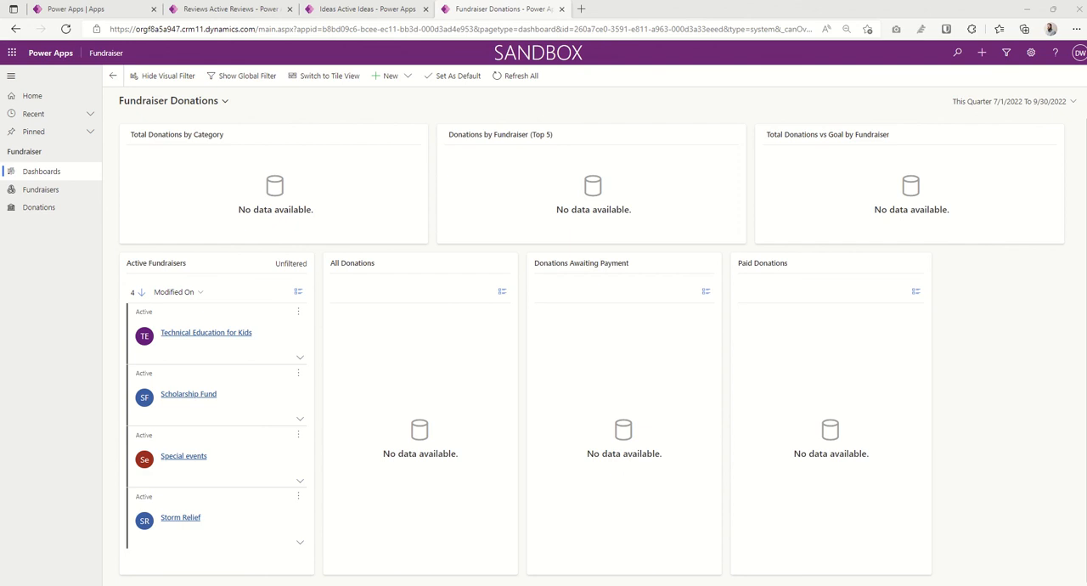
mouse_move(411, 123)
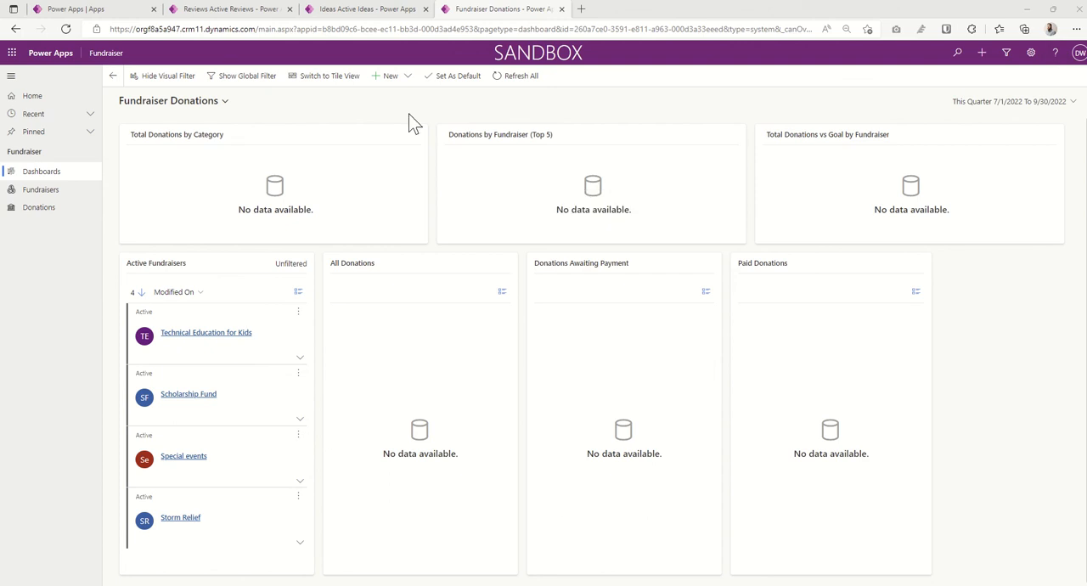
mouse_move(458, 161)
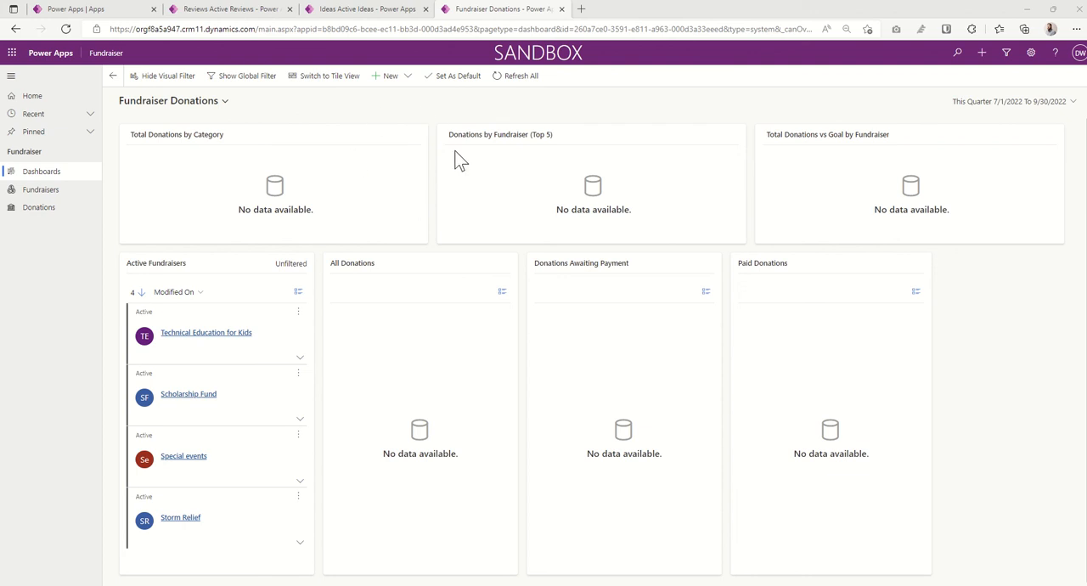
mouse_move(588, 244)
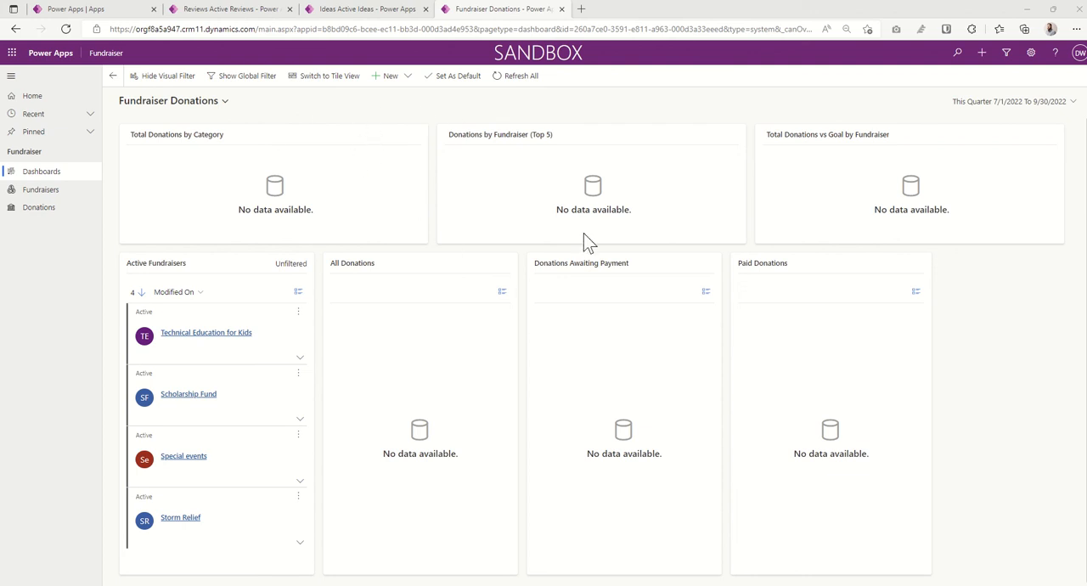
Step: Open the Storm Relief record from the Active Fundraisers list
left_click(41, 190)
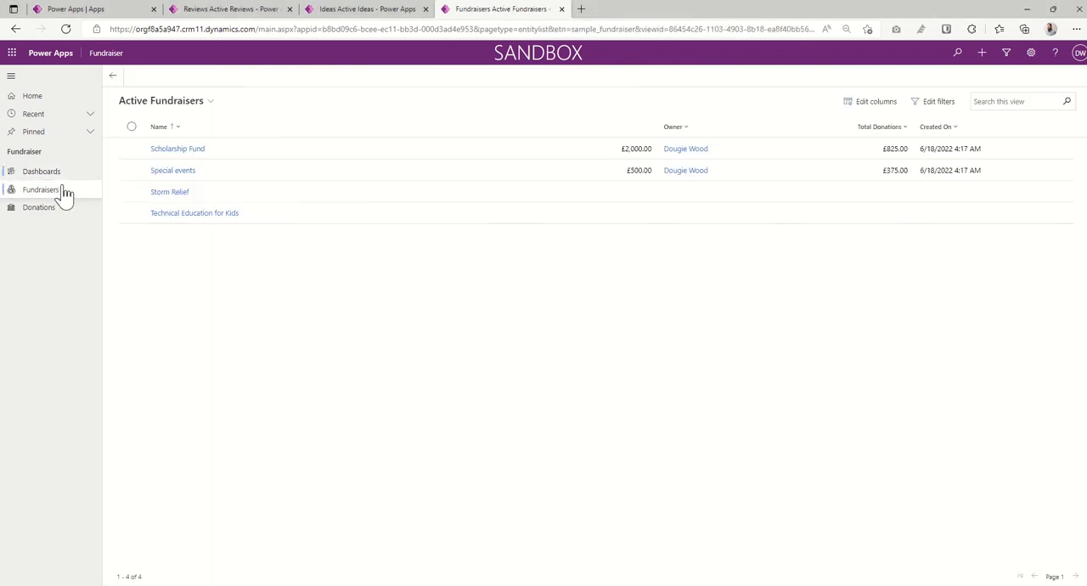
left_click(41, 190)
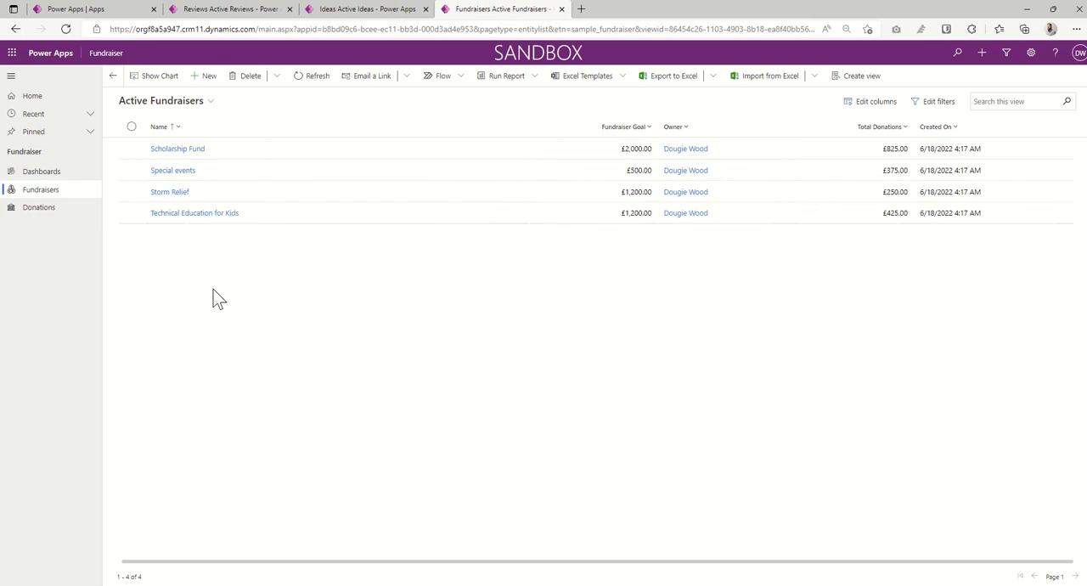
mouse_move(170, 190)
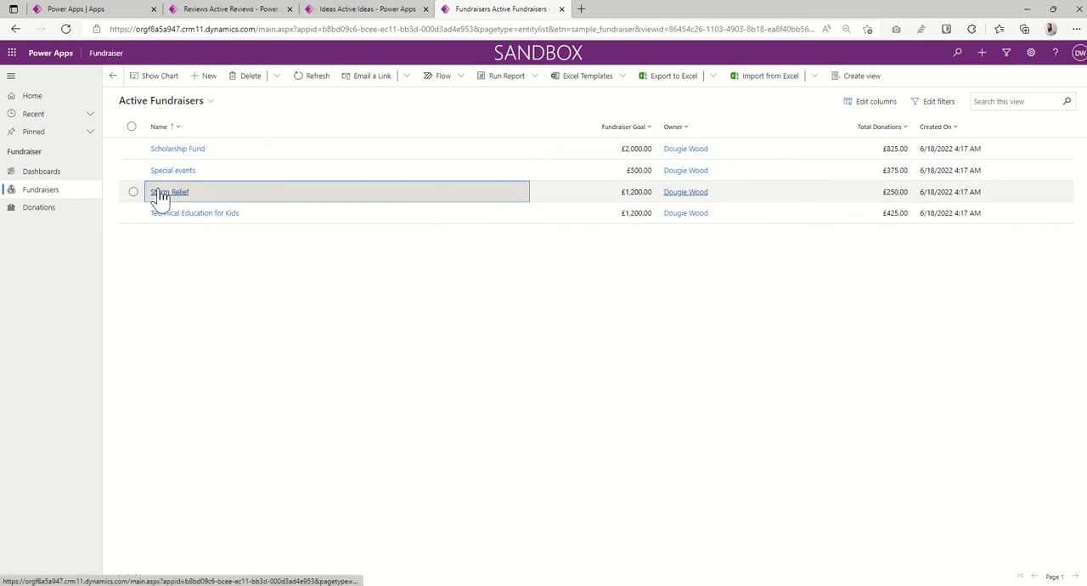
left_click(170, 190)
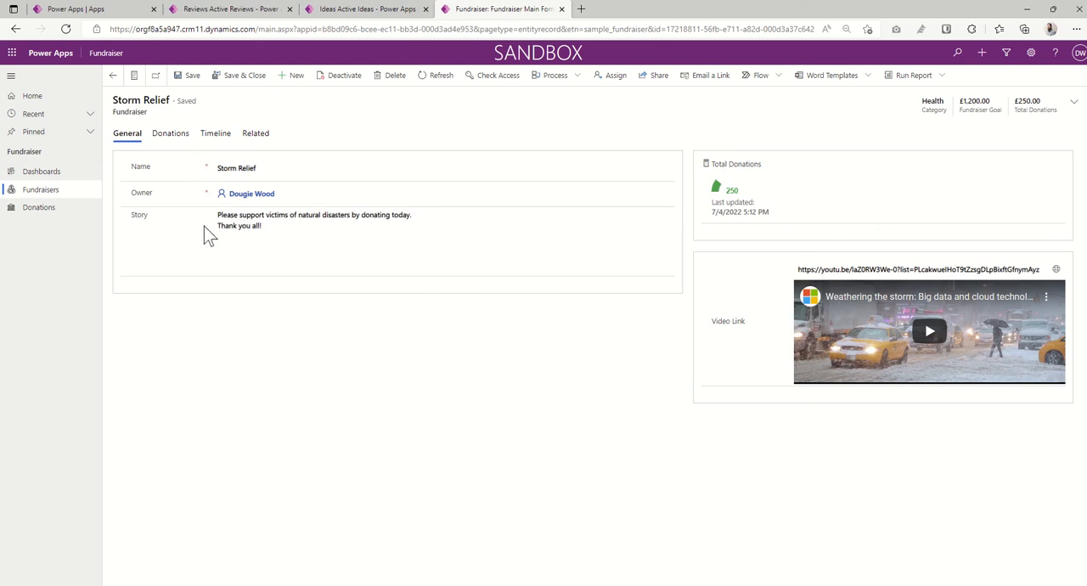
left_click(170, 133)
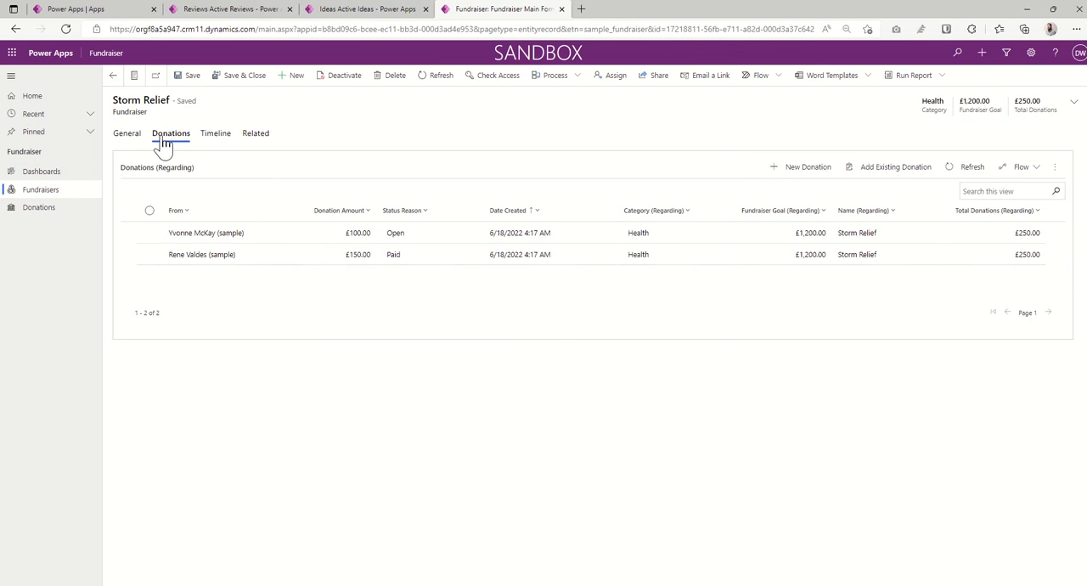
left_click(215, 133)
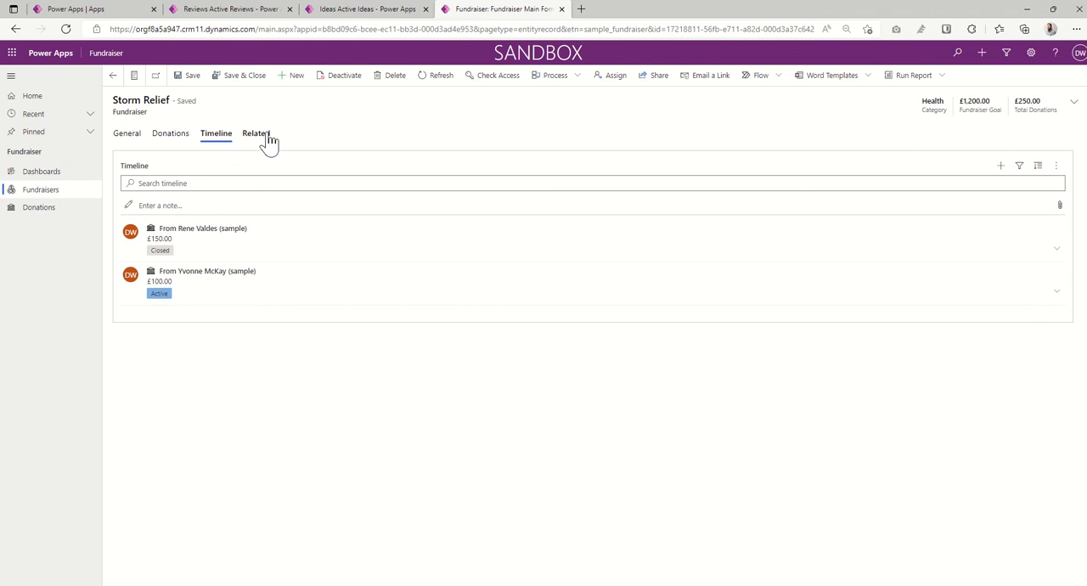
left_click(255, 133)
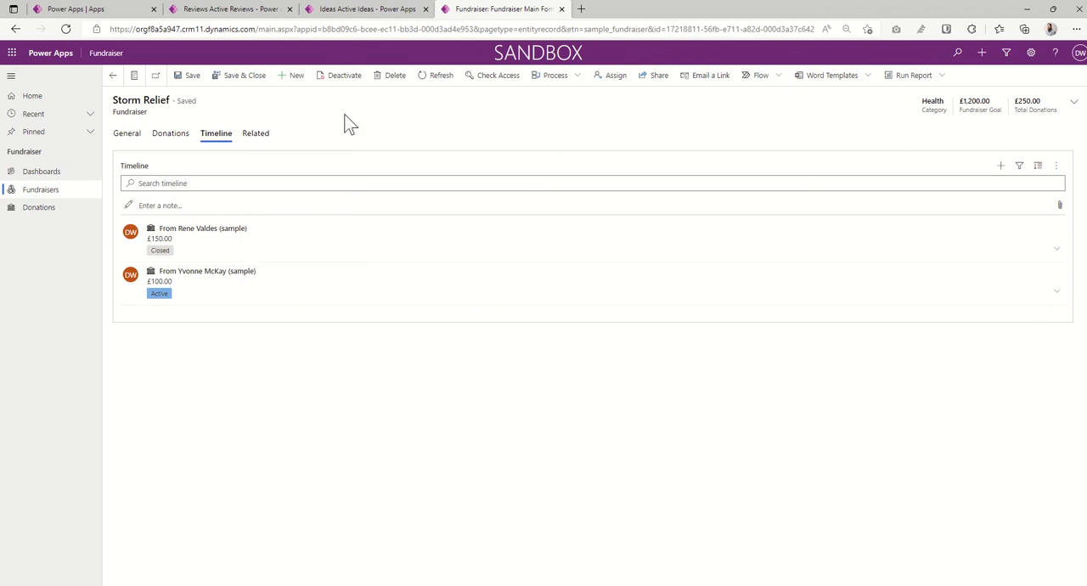
Step: Show the All Donations list of twelve sample donations across fundraisers
left_click(39, 208)
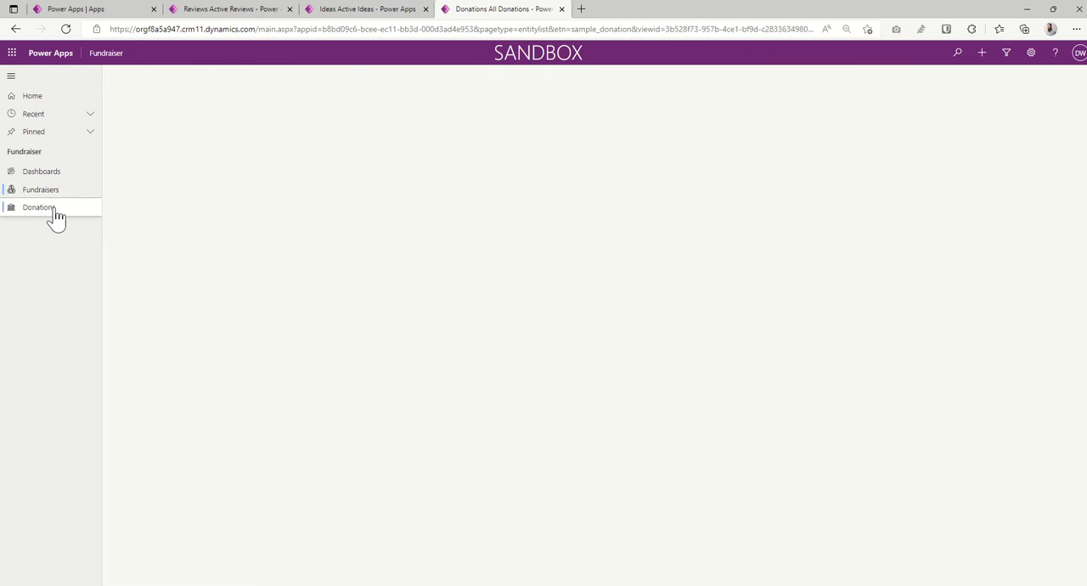
left_click(38, 207)
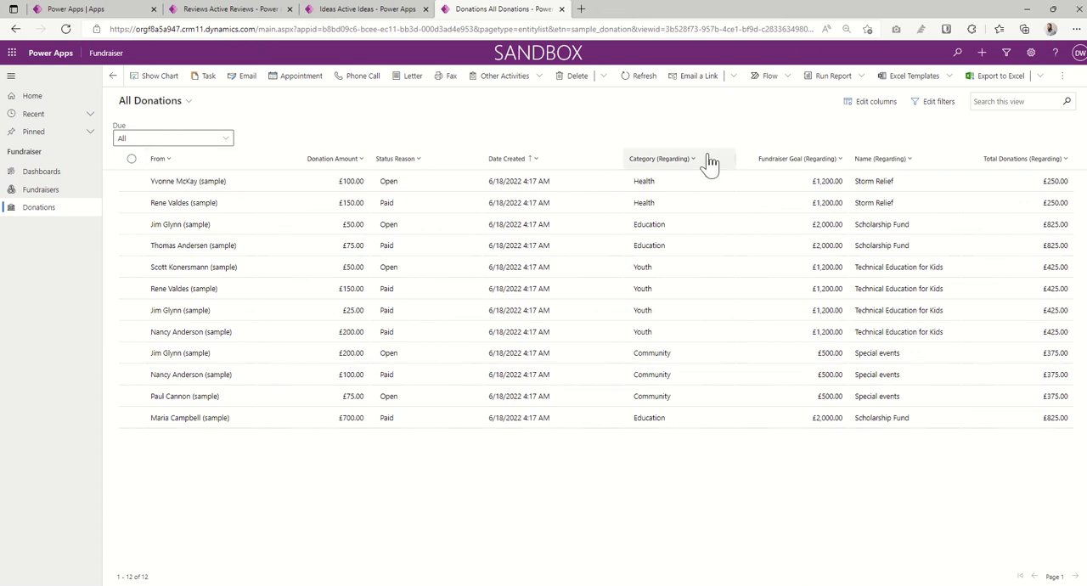
mouse_move(729, 166)
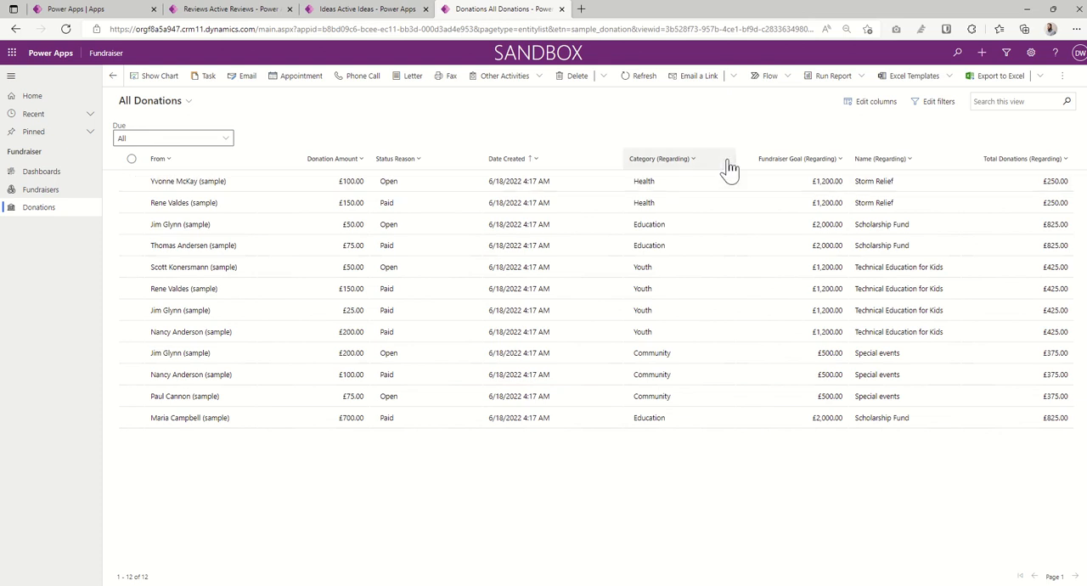
mouse_move(693, 116)
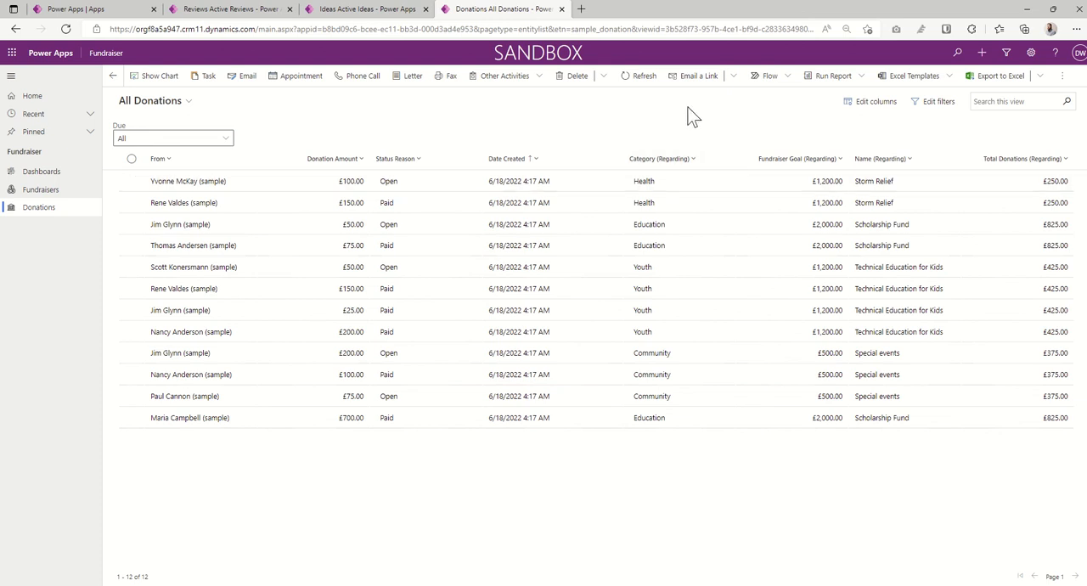